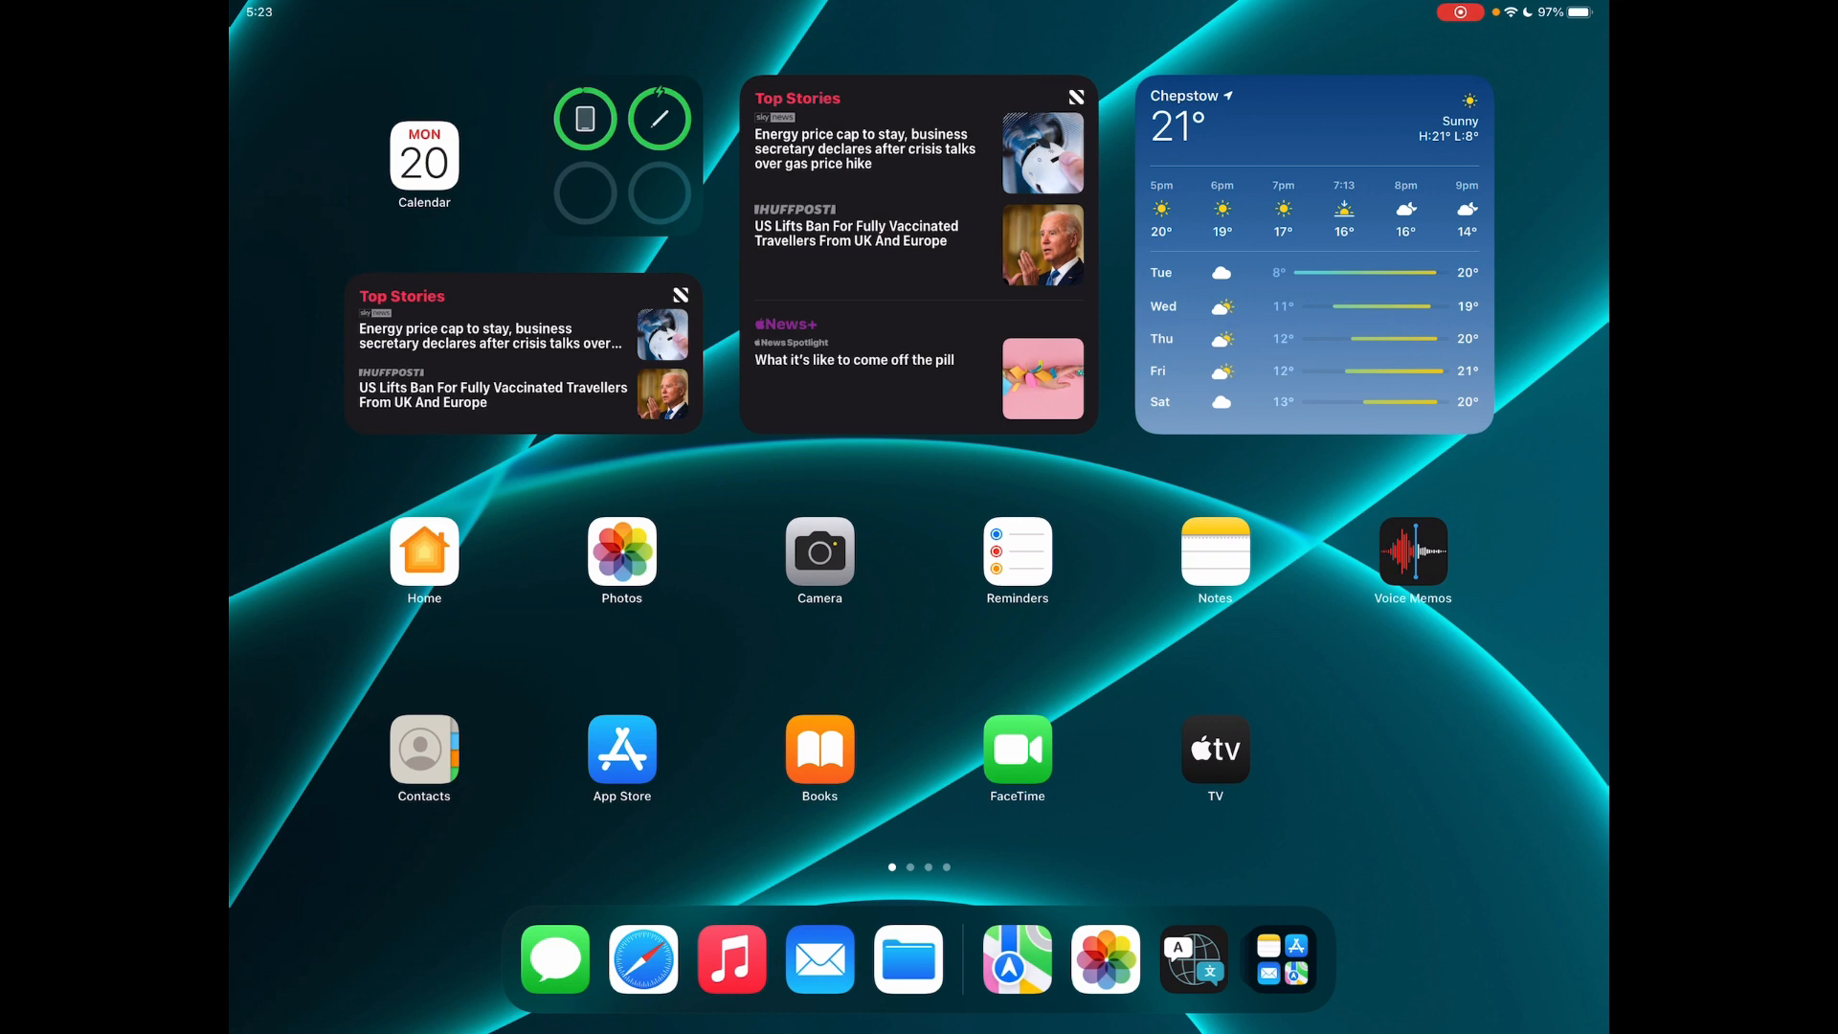
Step: Launch Safari from the Dock to show the apple.com iPhone 13 Pro page
click(642, 957)
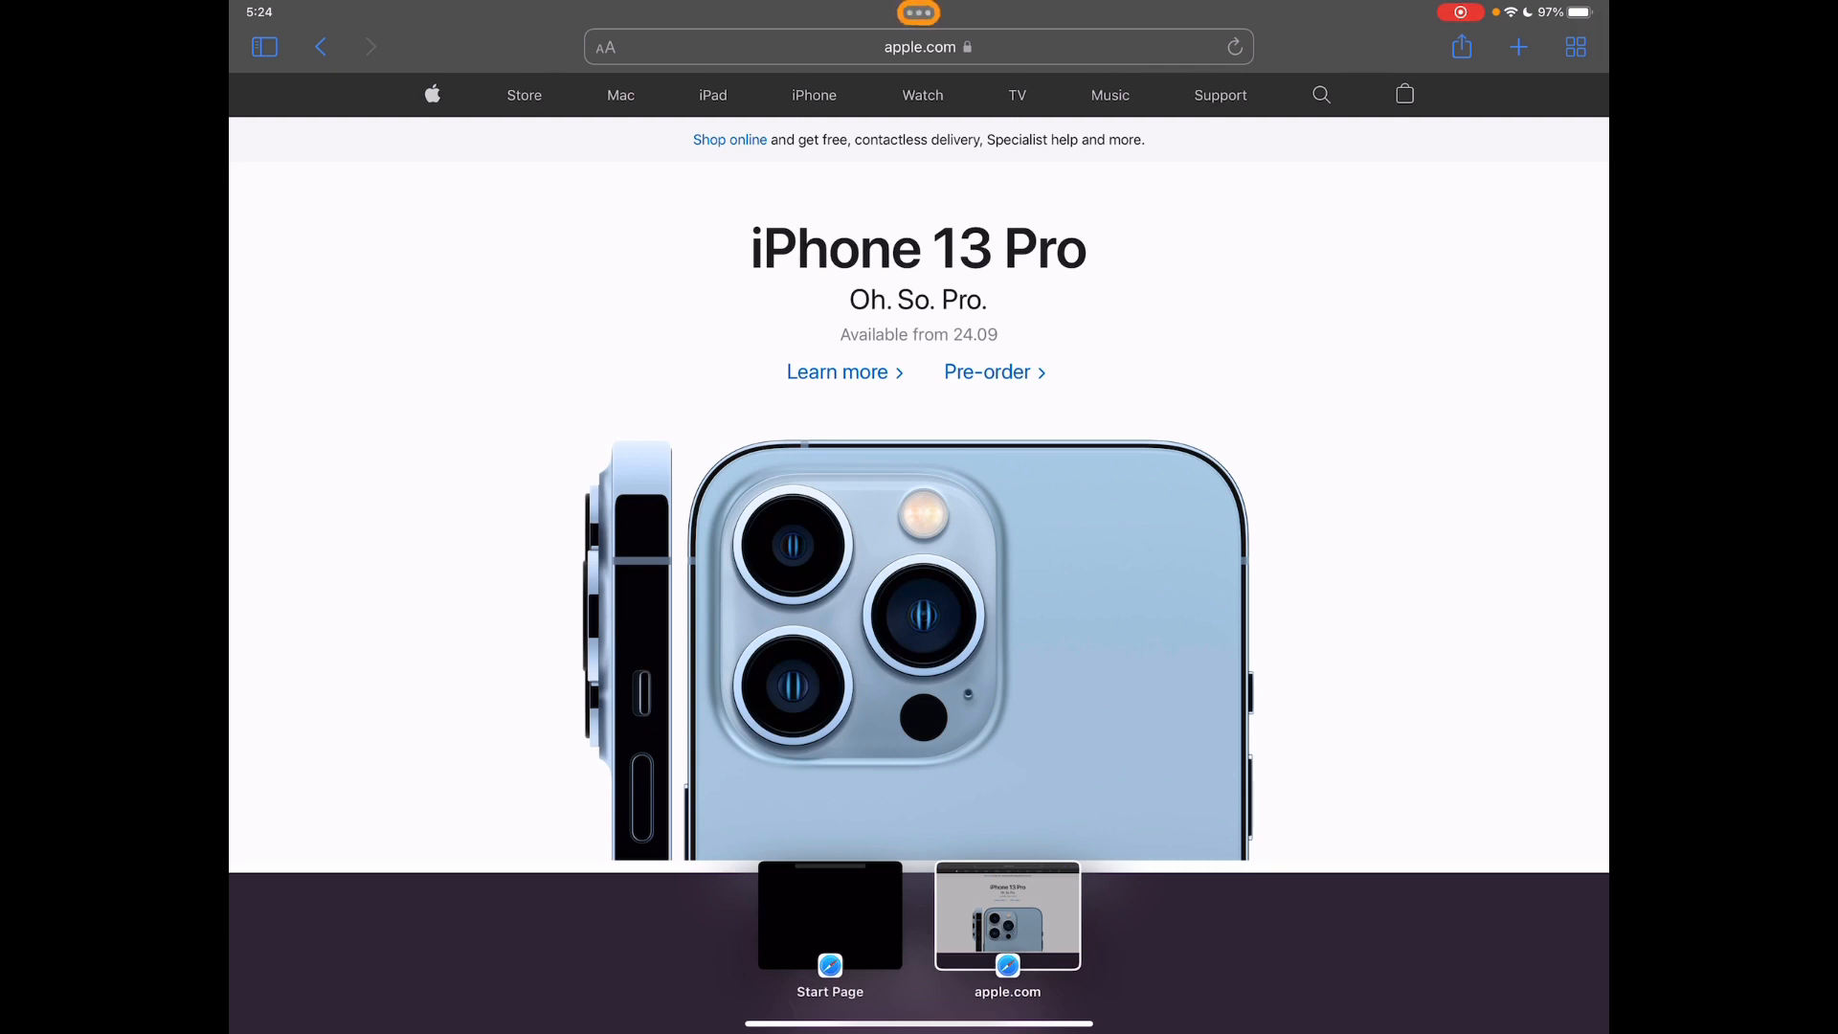
Step: Pair apple.com in Split View with the Notes document Demo 2
click(918, 12)
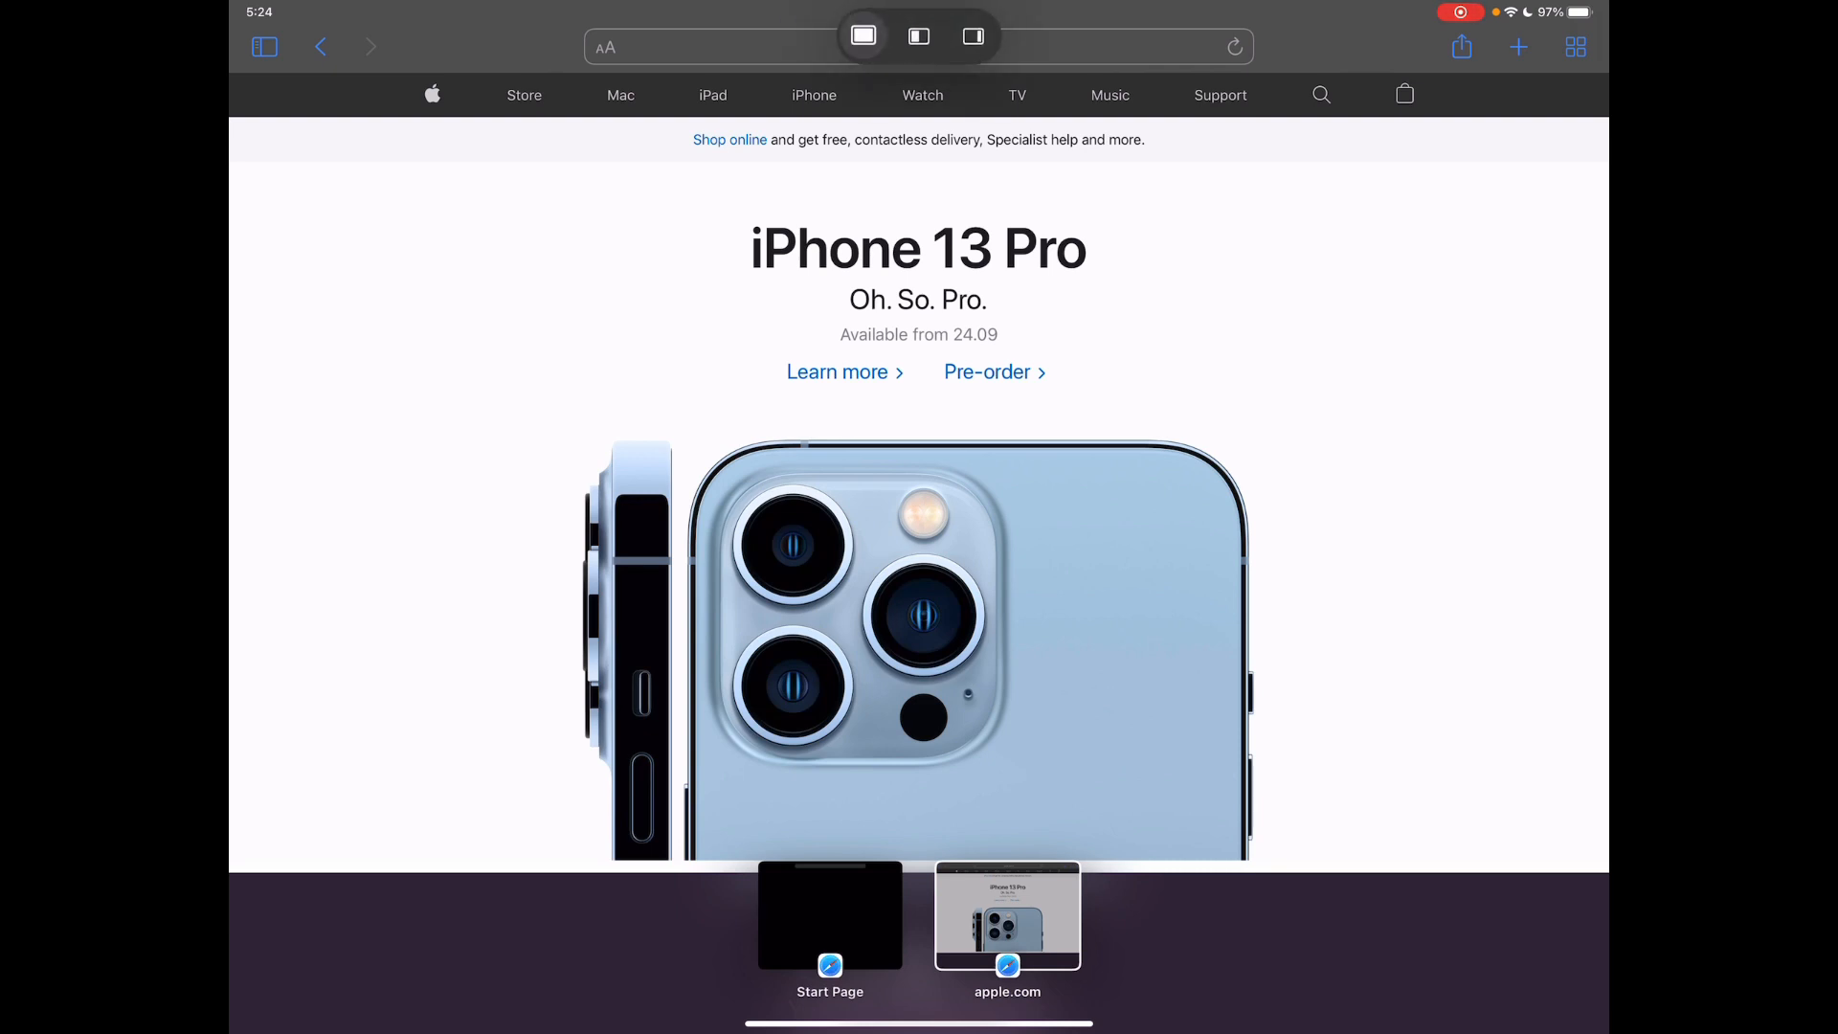
click(918, 37)
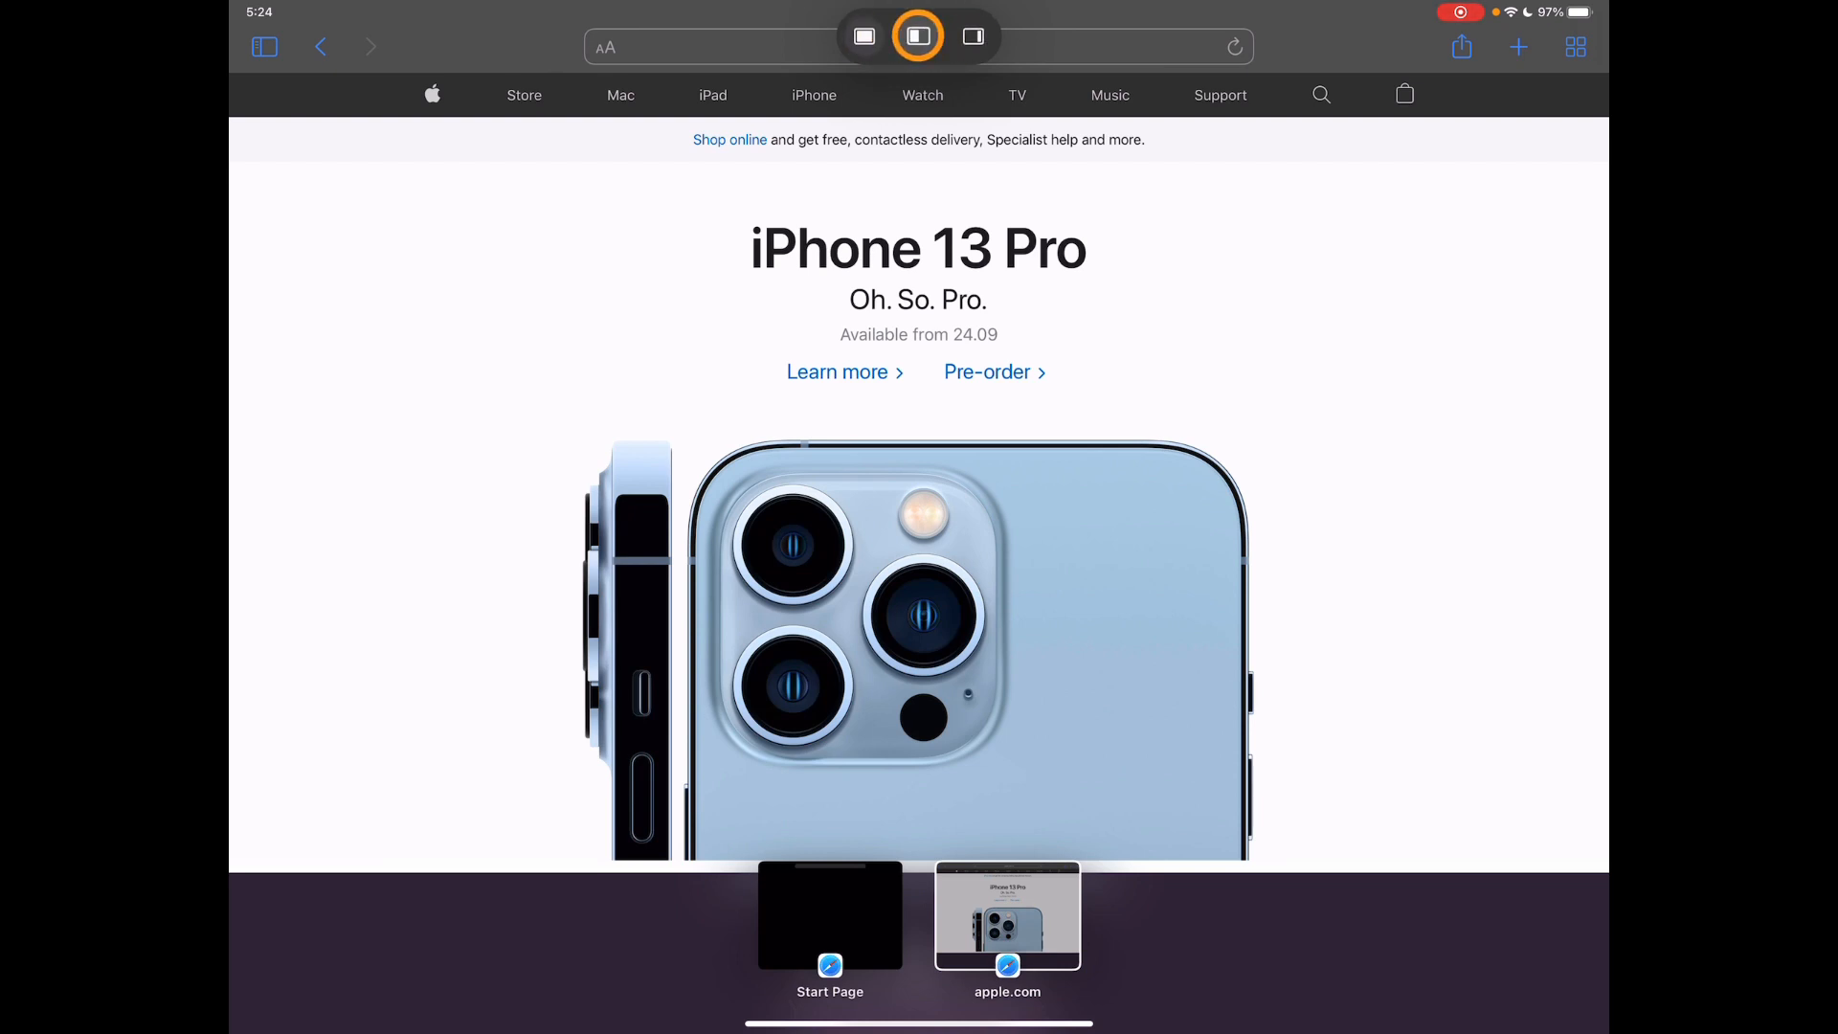
click(971, 35)
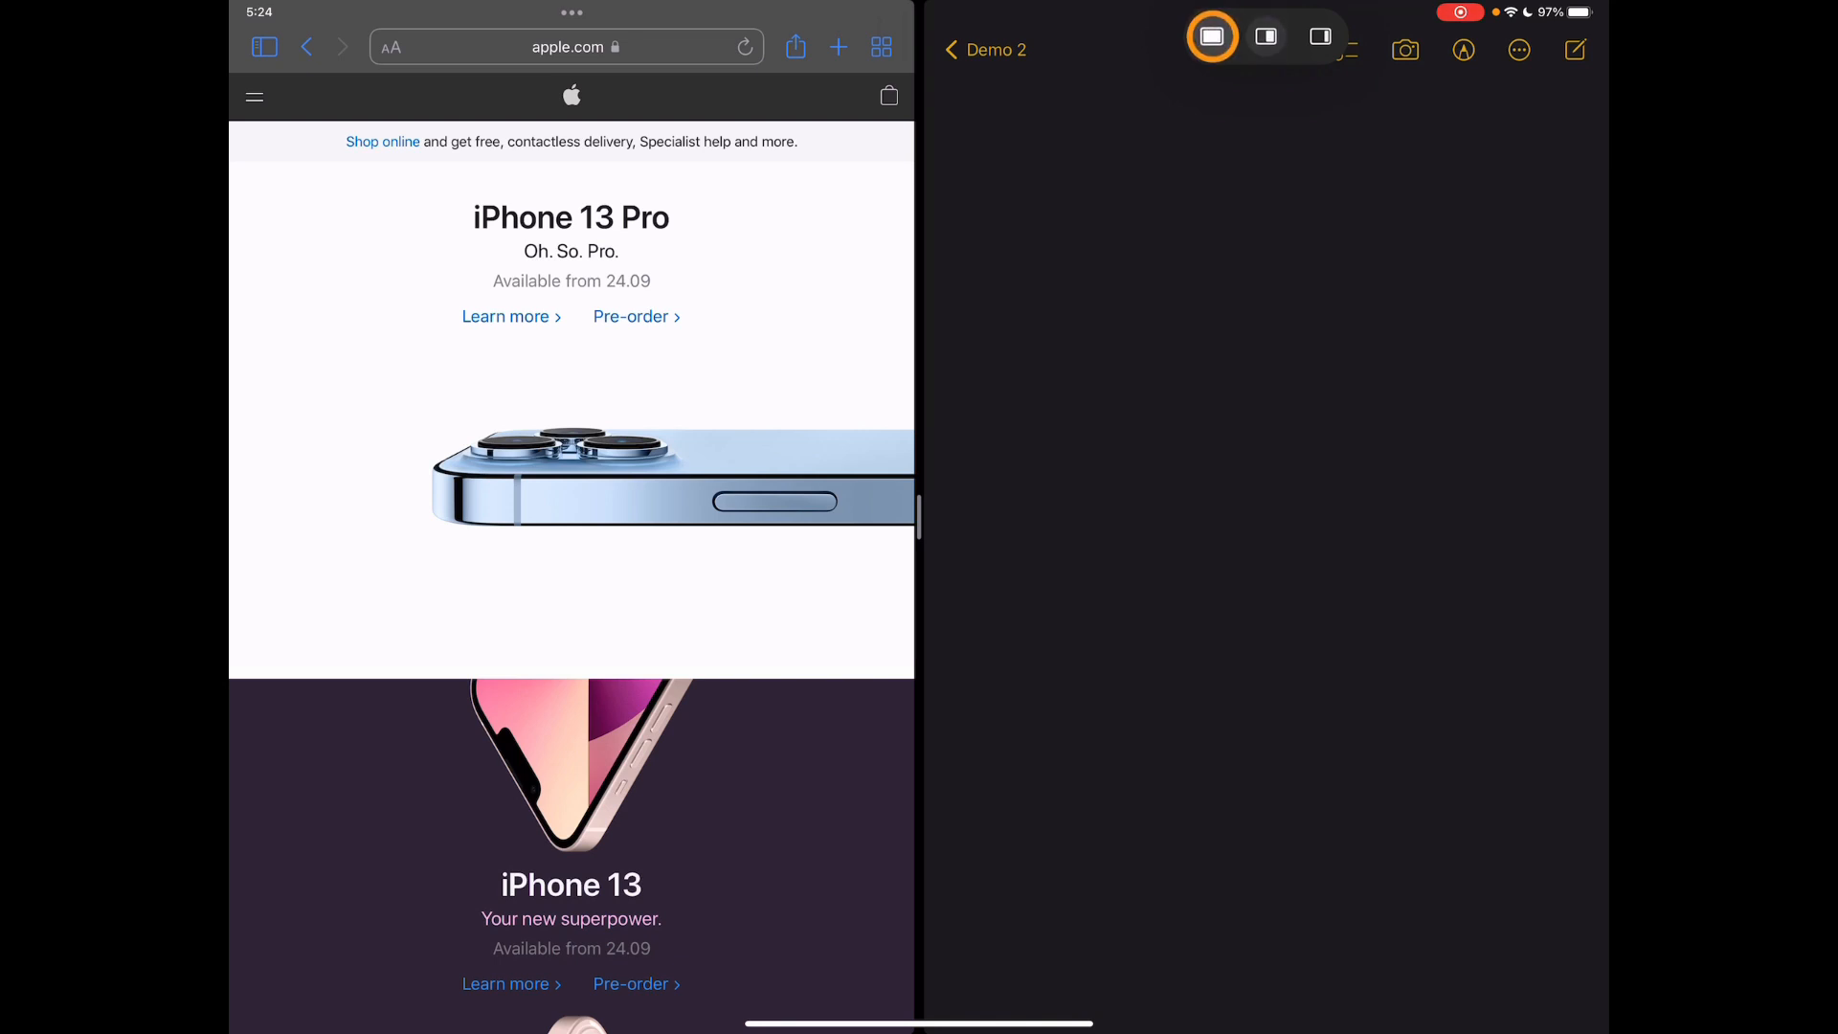
Step: Swap Notes for a second Safari window on the Start Page beside apple.com
click(1320, 37)
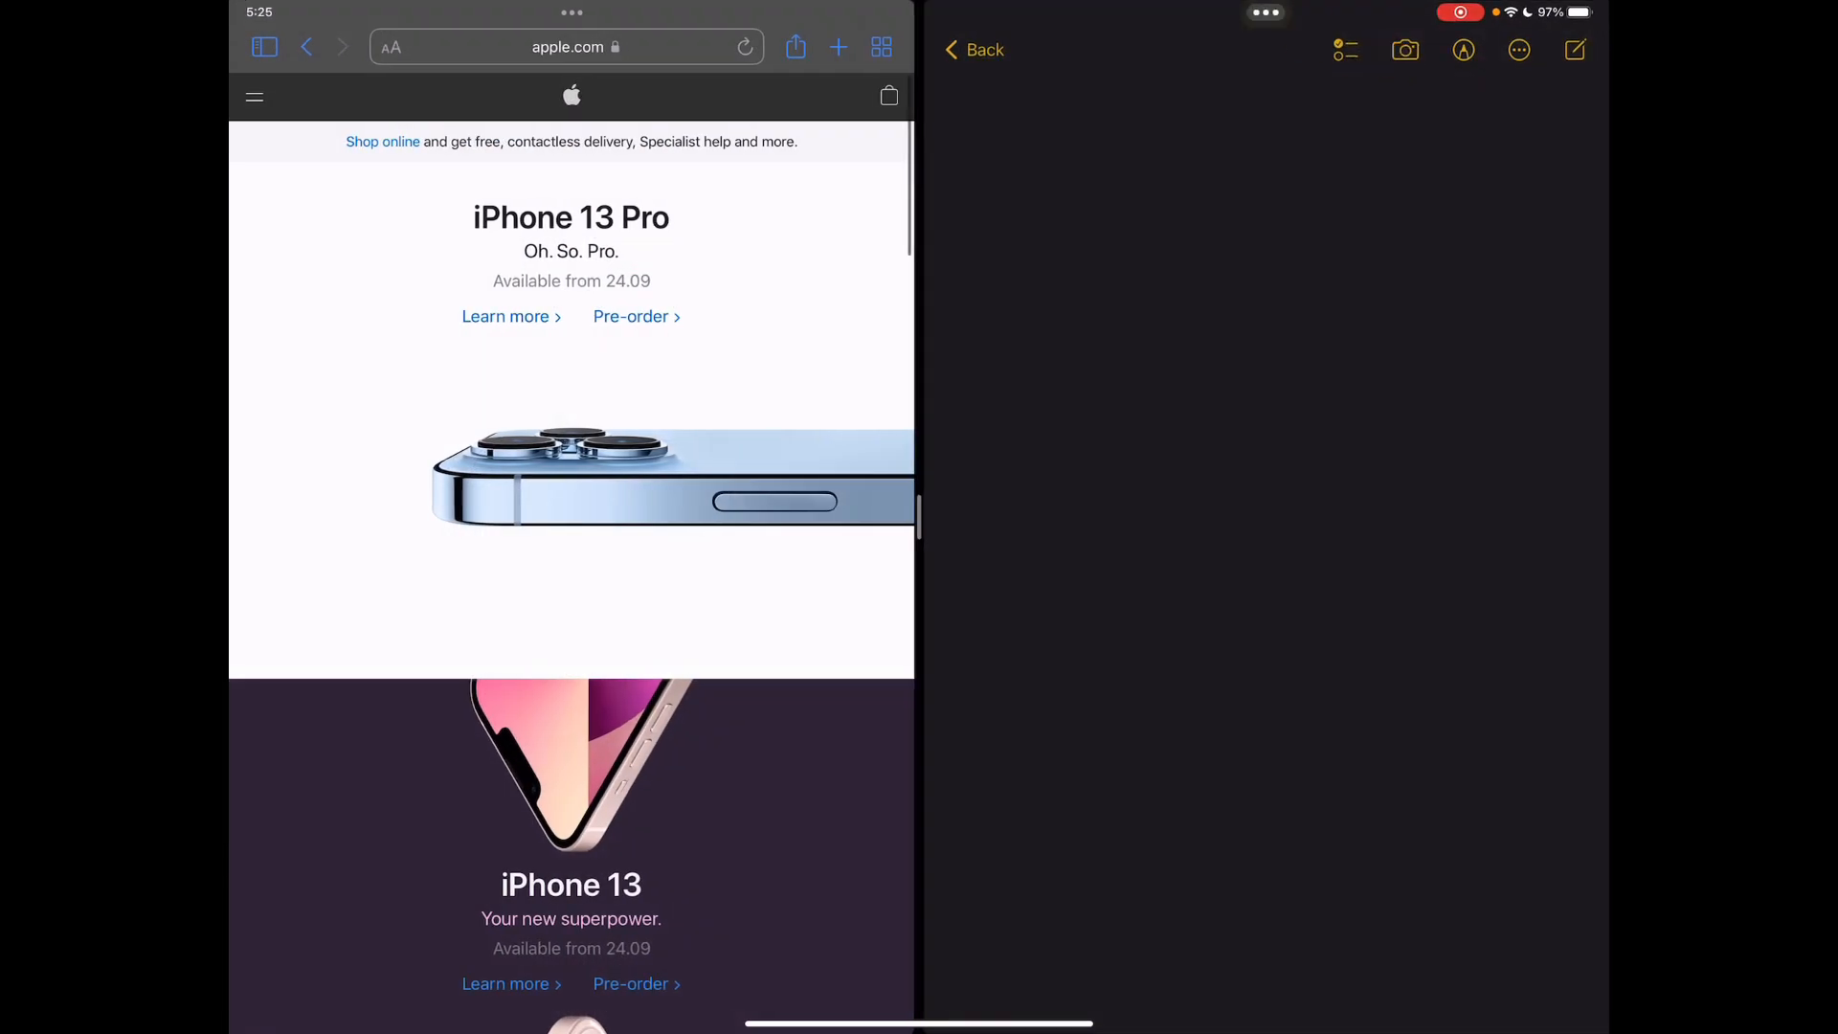
click(1265, 14)
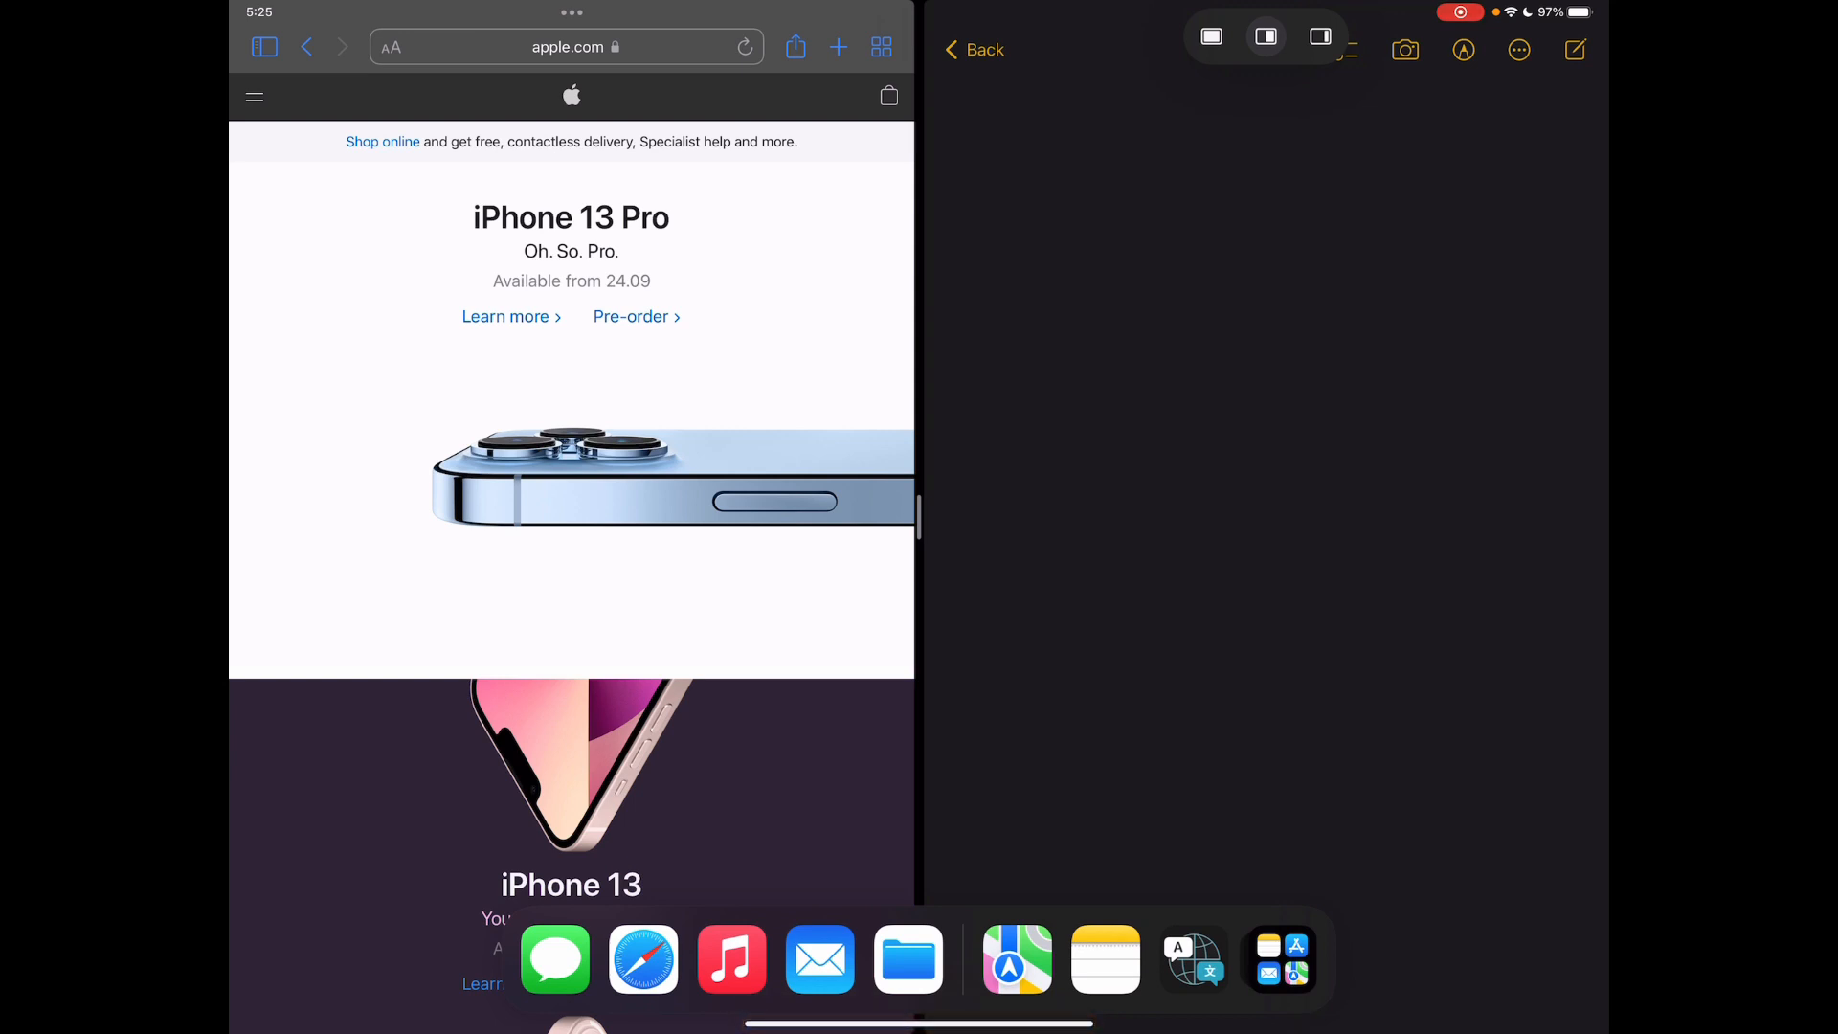
drag(642, 959, 1169, 505)
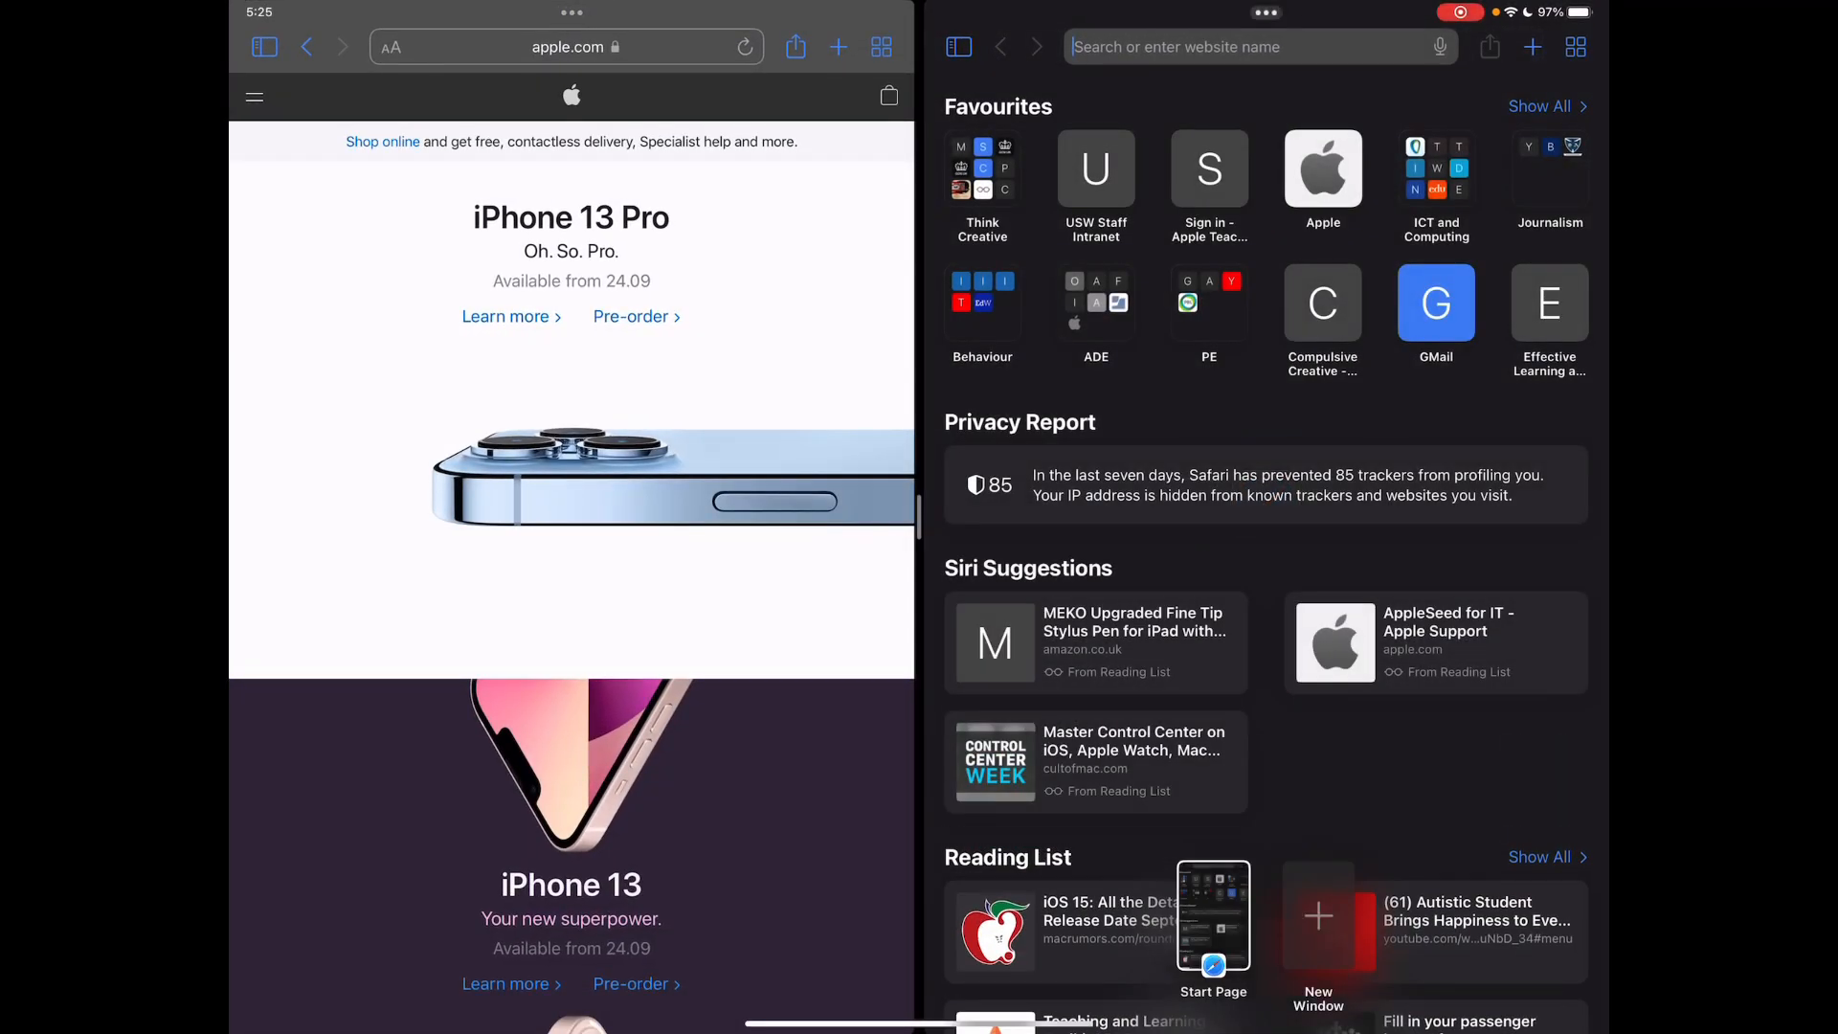
click(1254, 46)
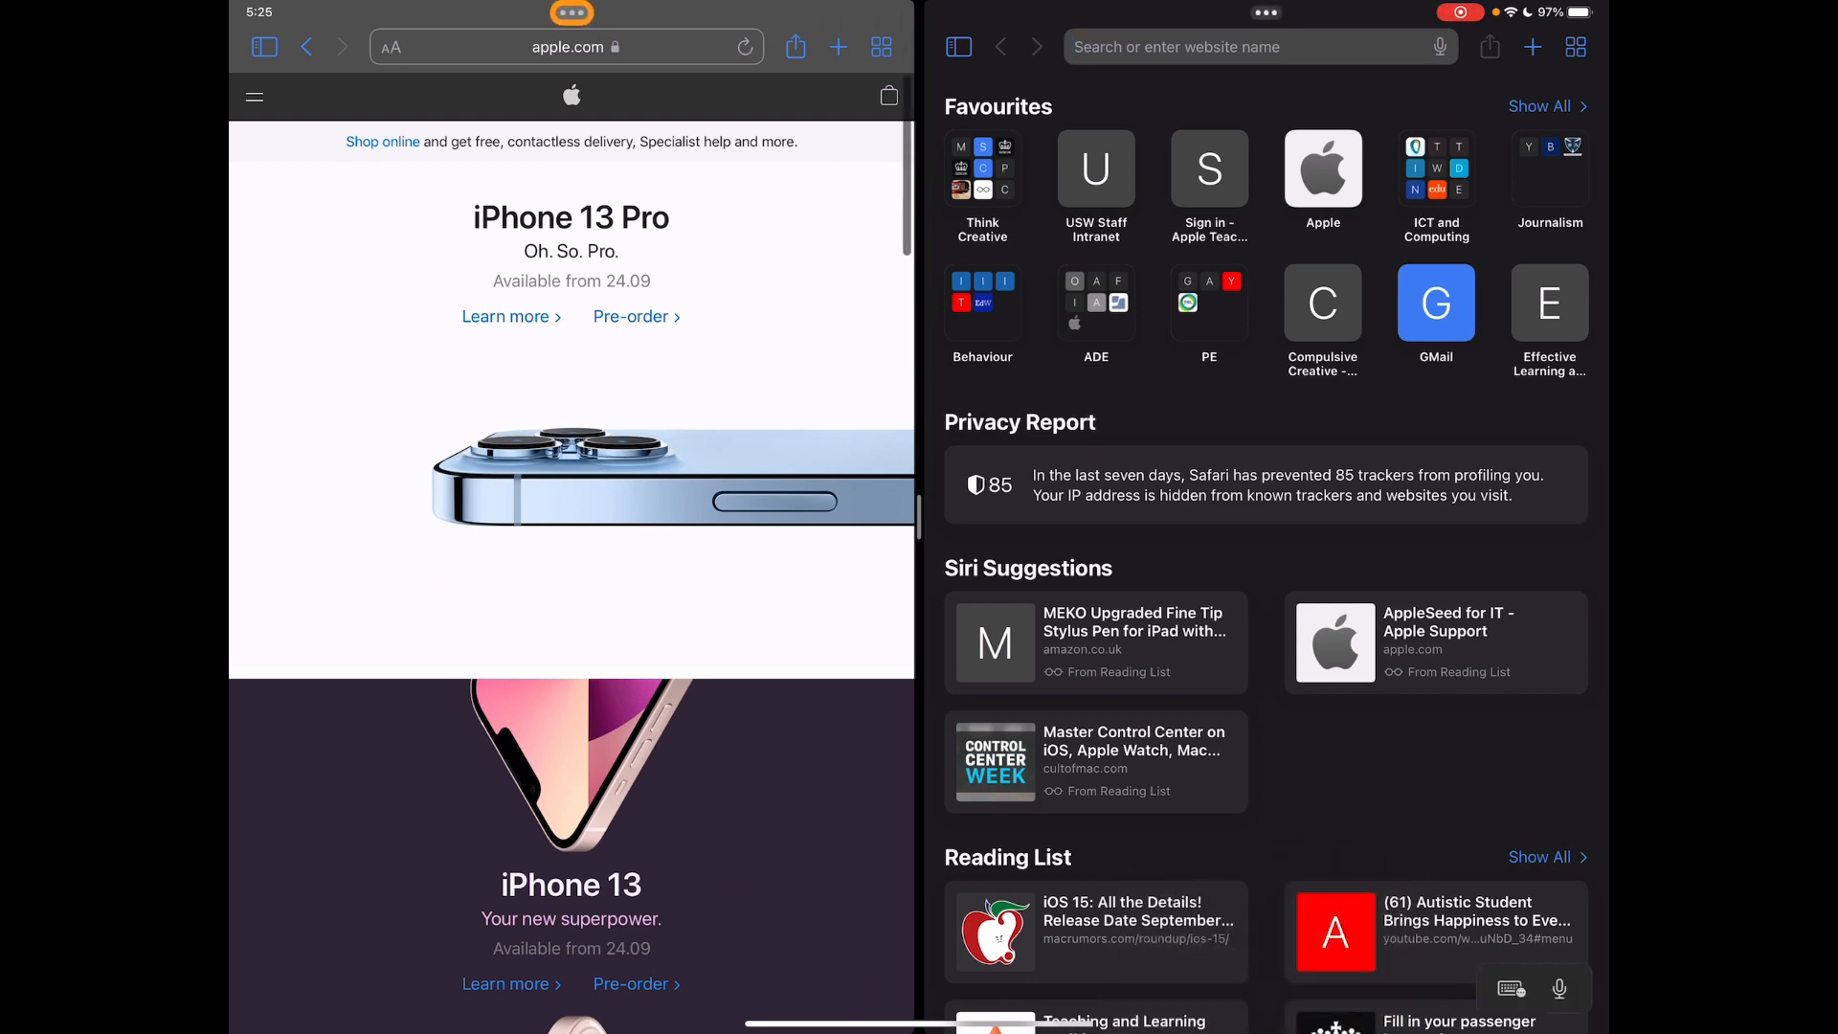
Step: Make apple.com full screen and float a Quick Note with its link
click(570, 13)
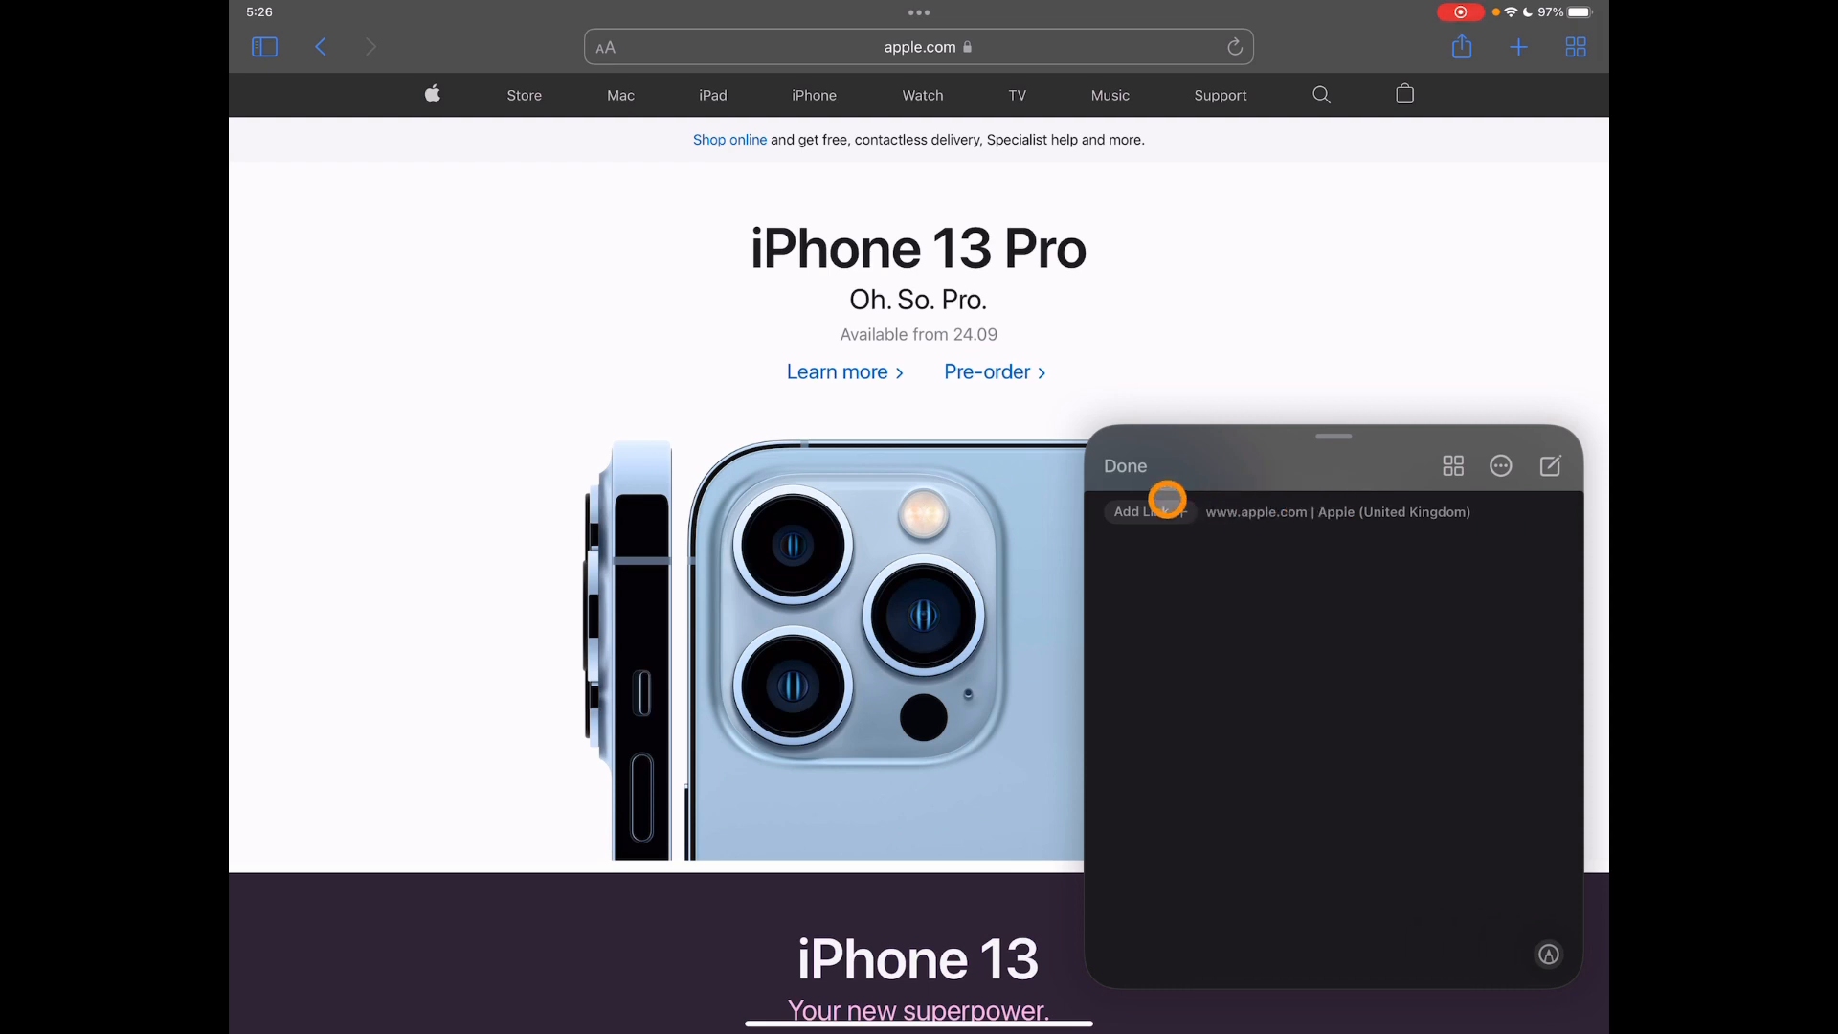
Step: Add the Apple (United Kingdom) link card and handwrite 'This is great' in red
click(1140, 512)
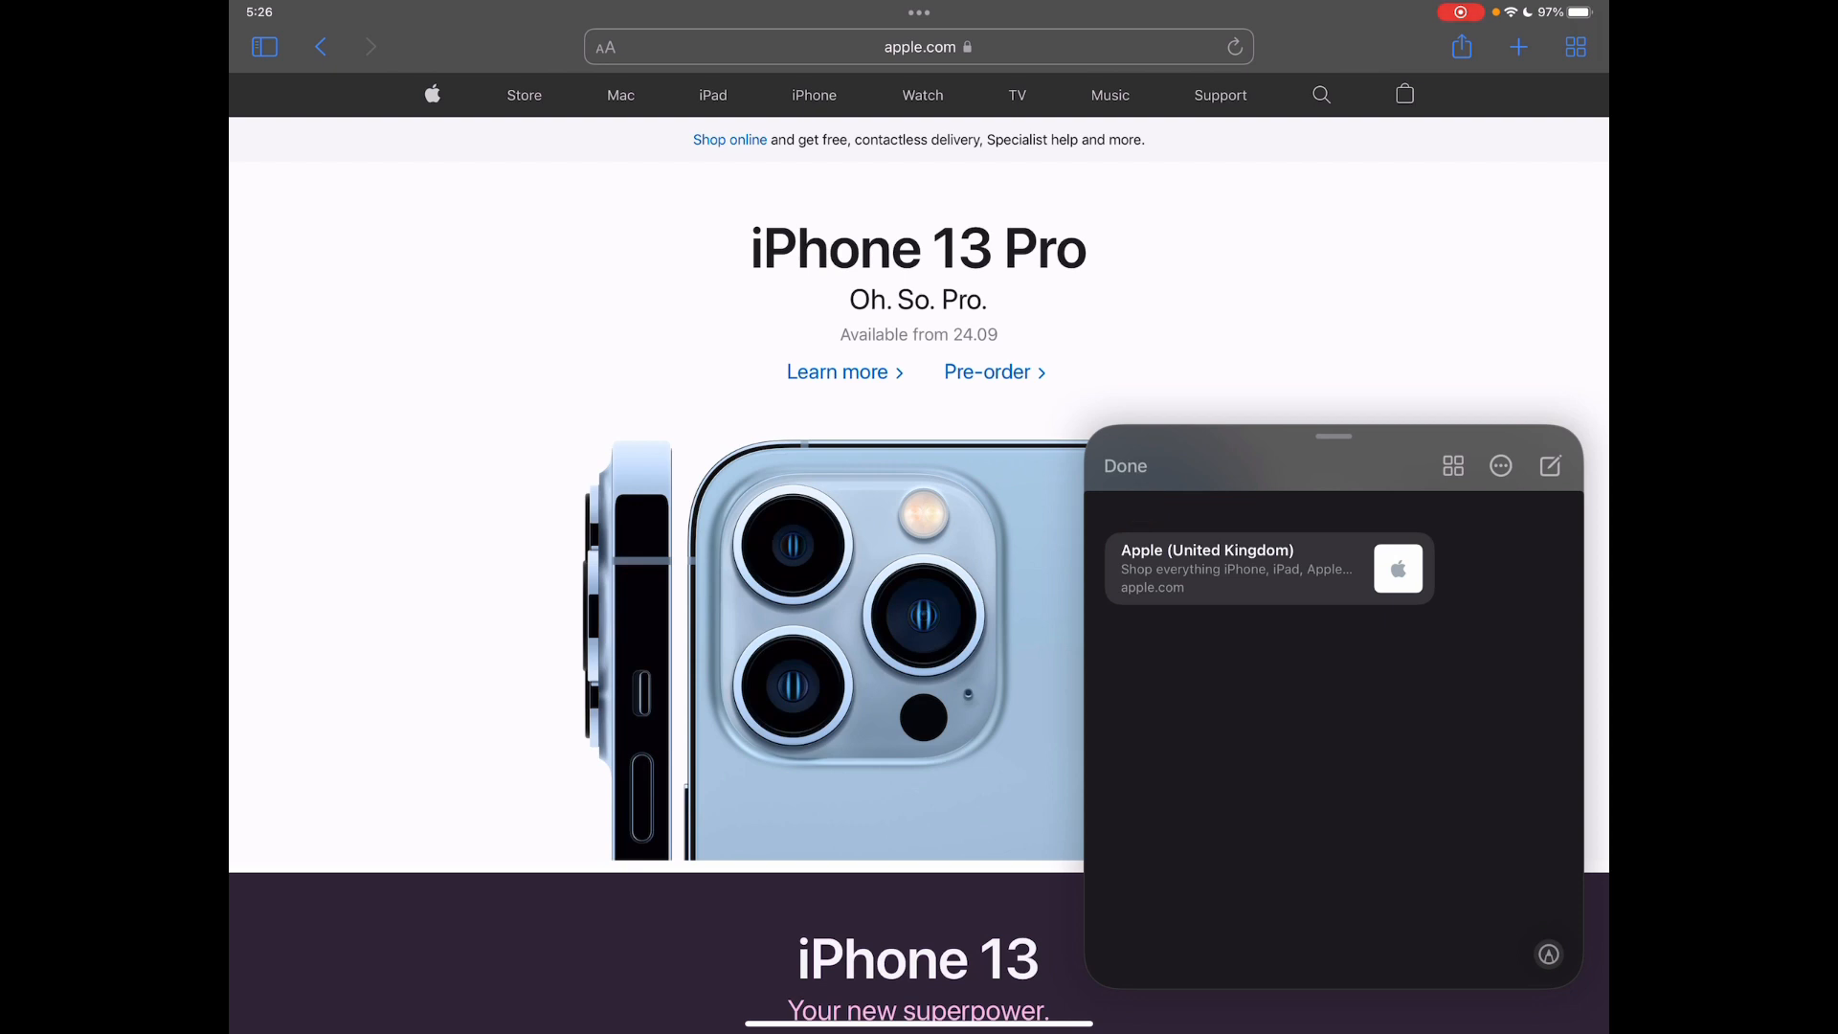
click(1549, 465)
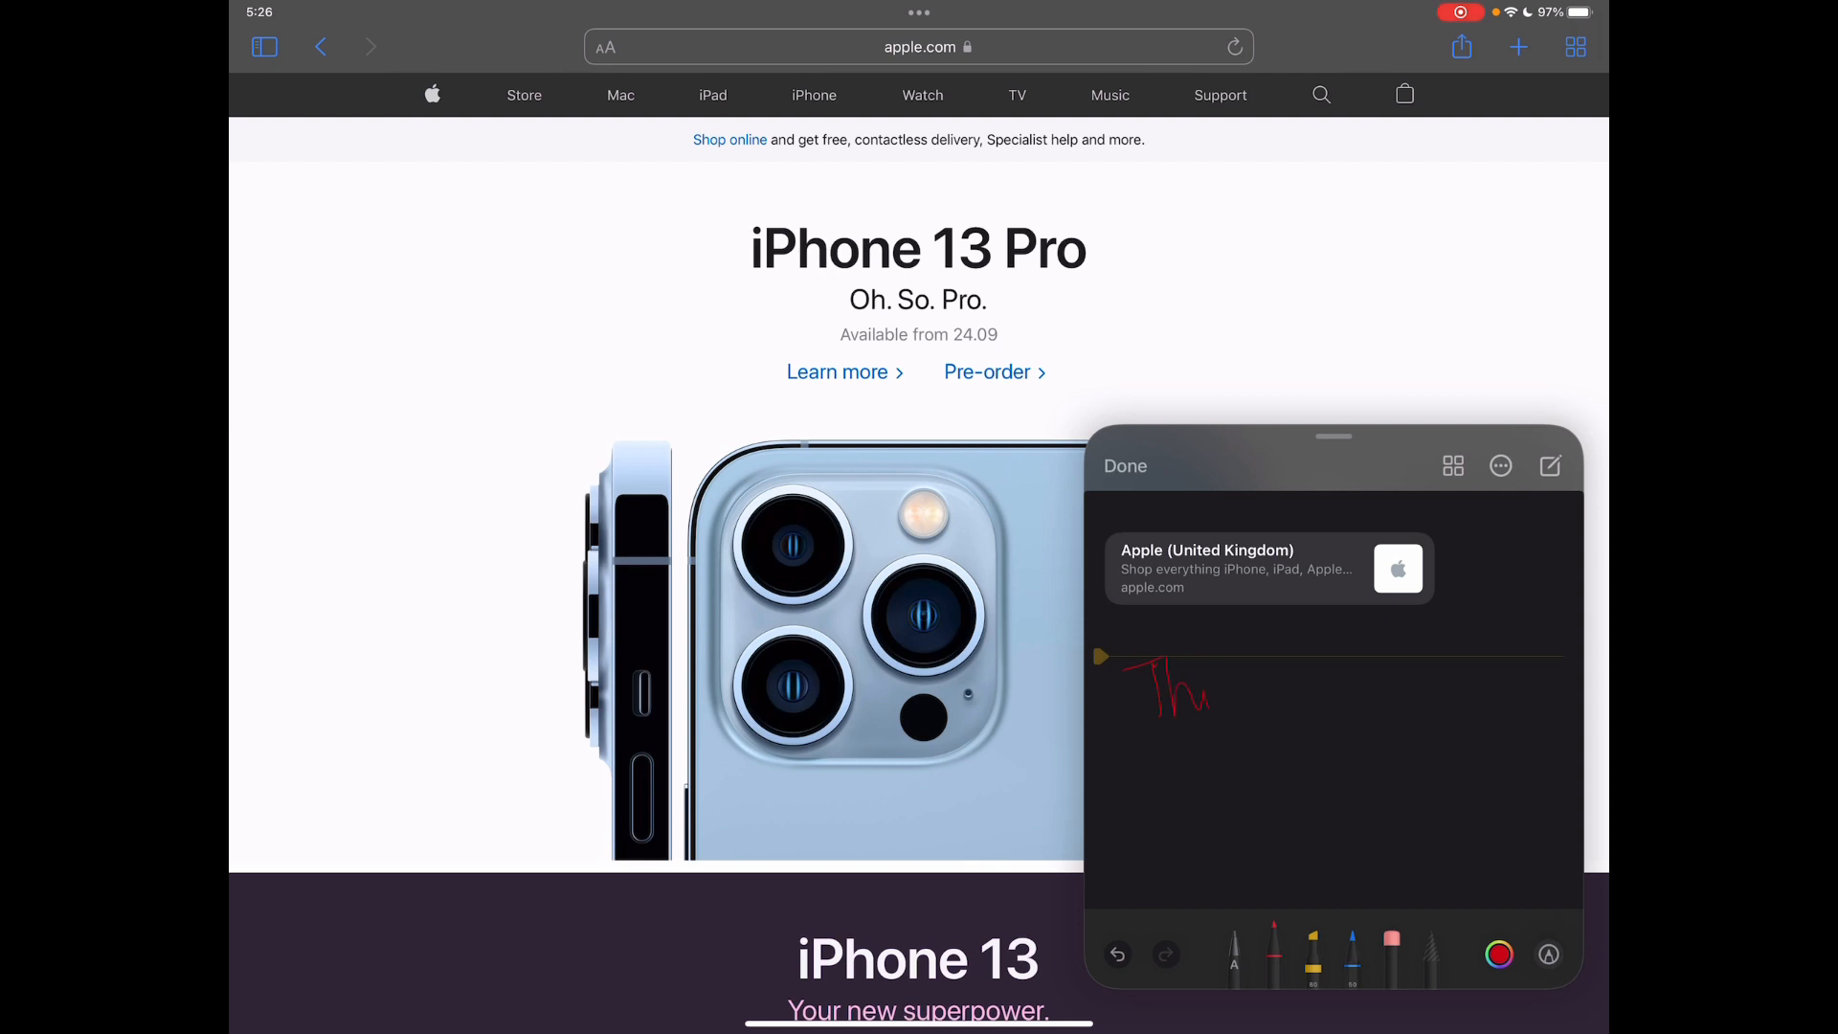
drag(1207, 692, 1395, 704)
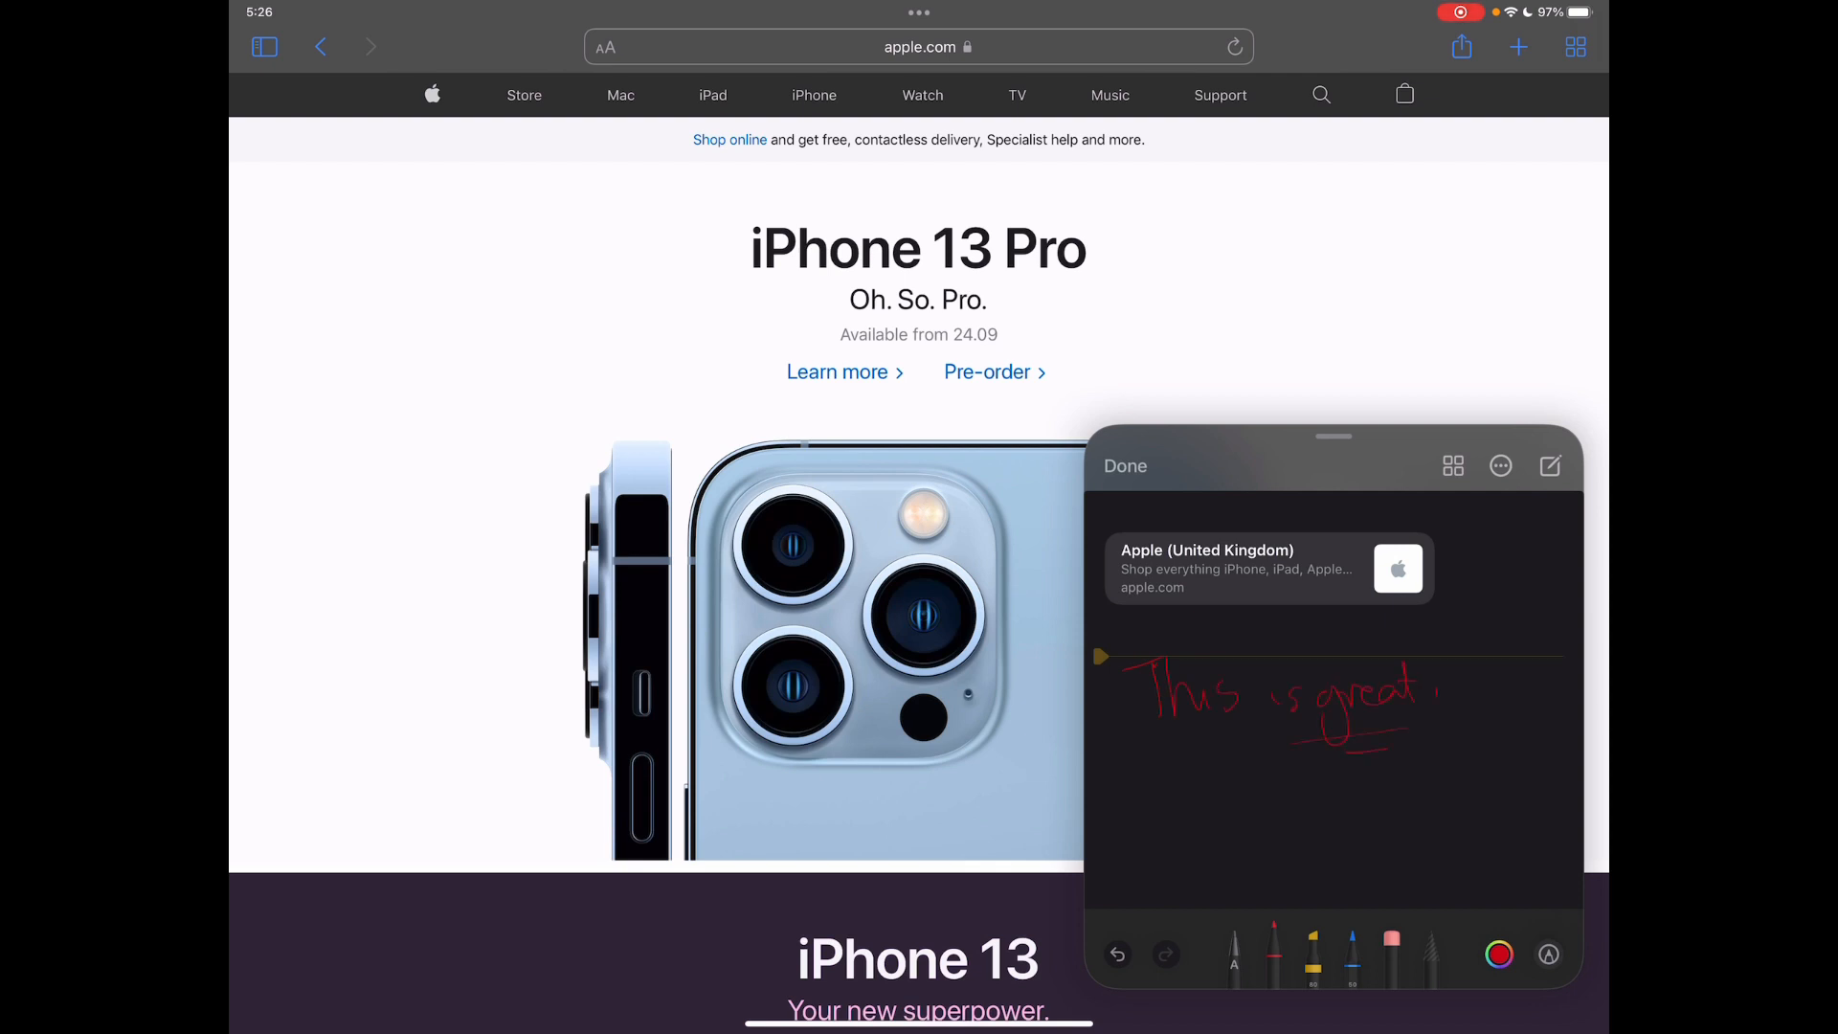
scroll(down, 3)
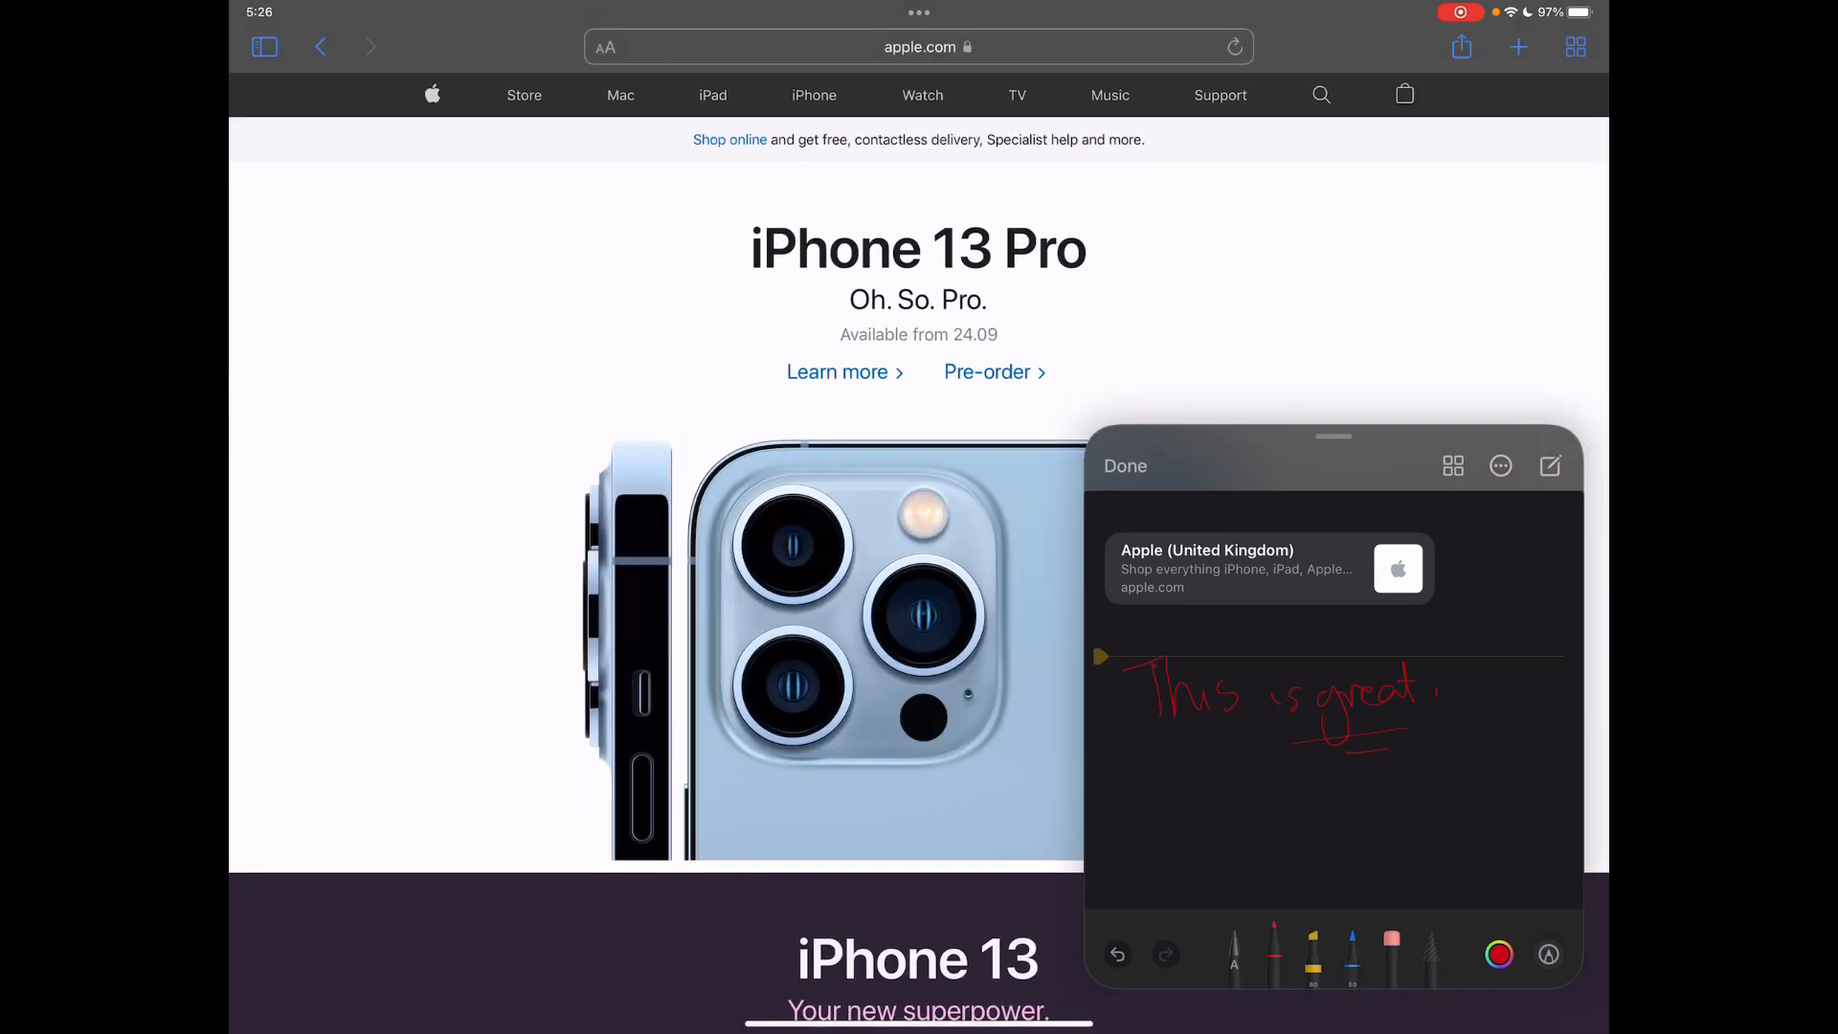
Step: Save the Quick Note and open 'This is great' in the Quick Notes folder
click(1124, 465)
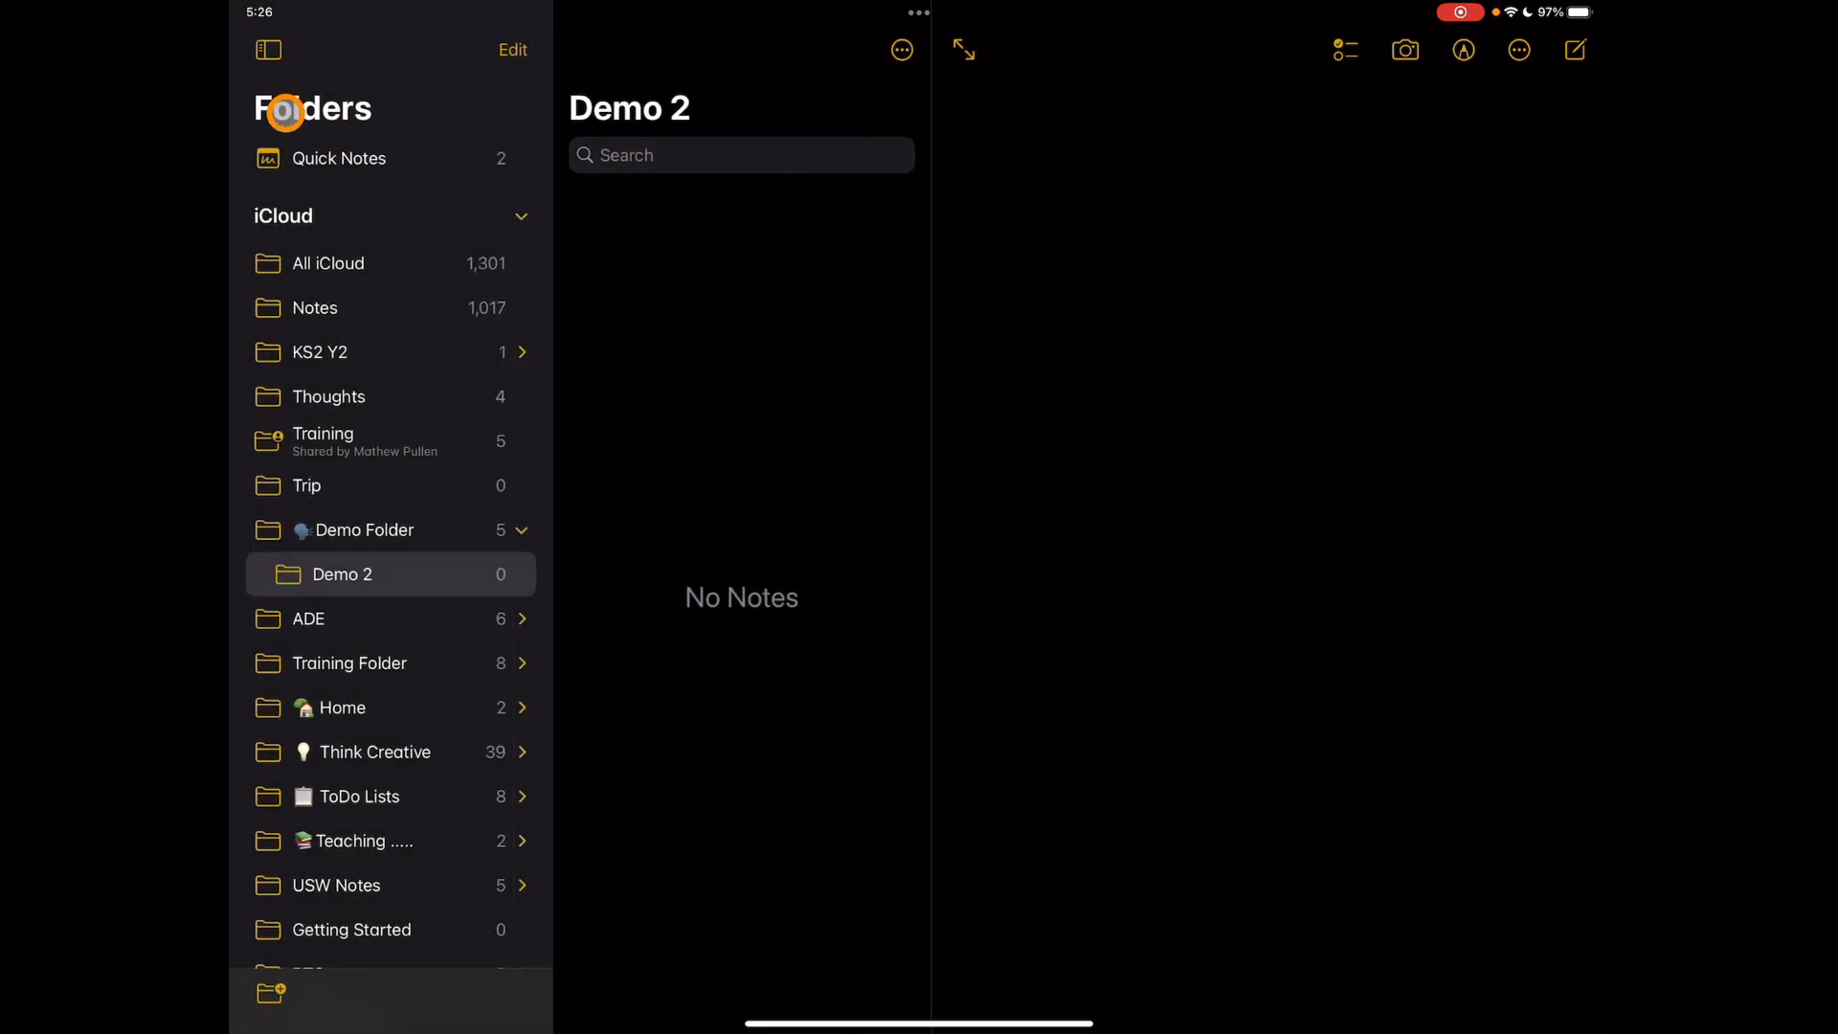
mouse_move(349, 158)
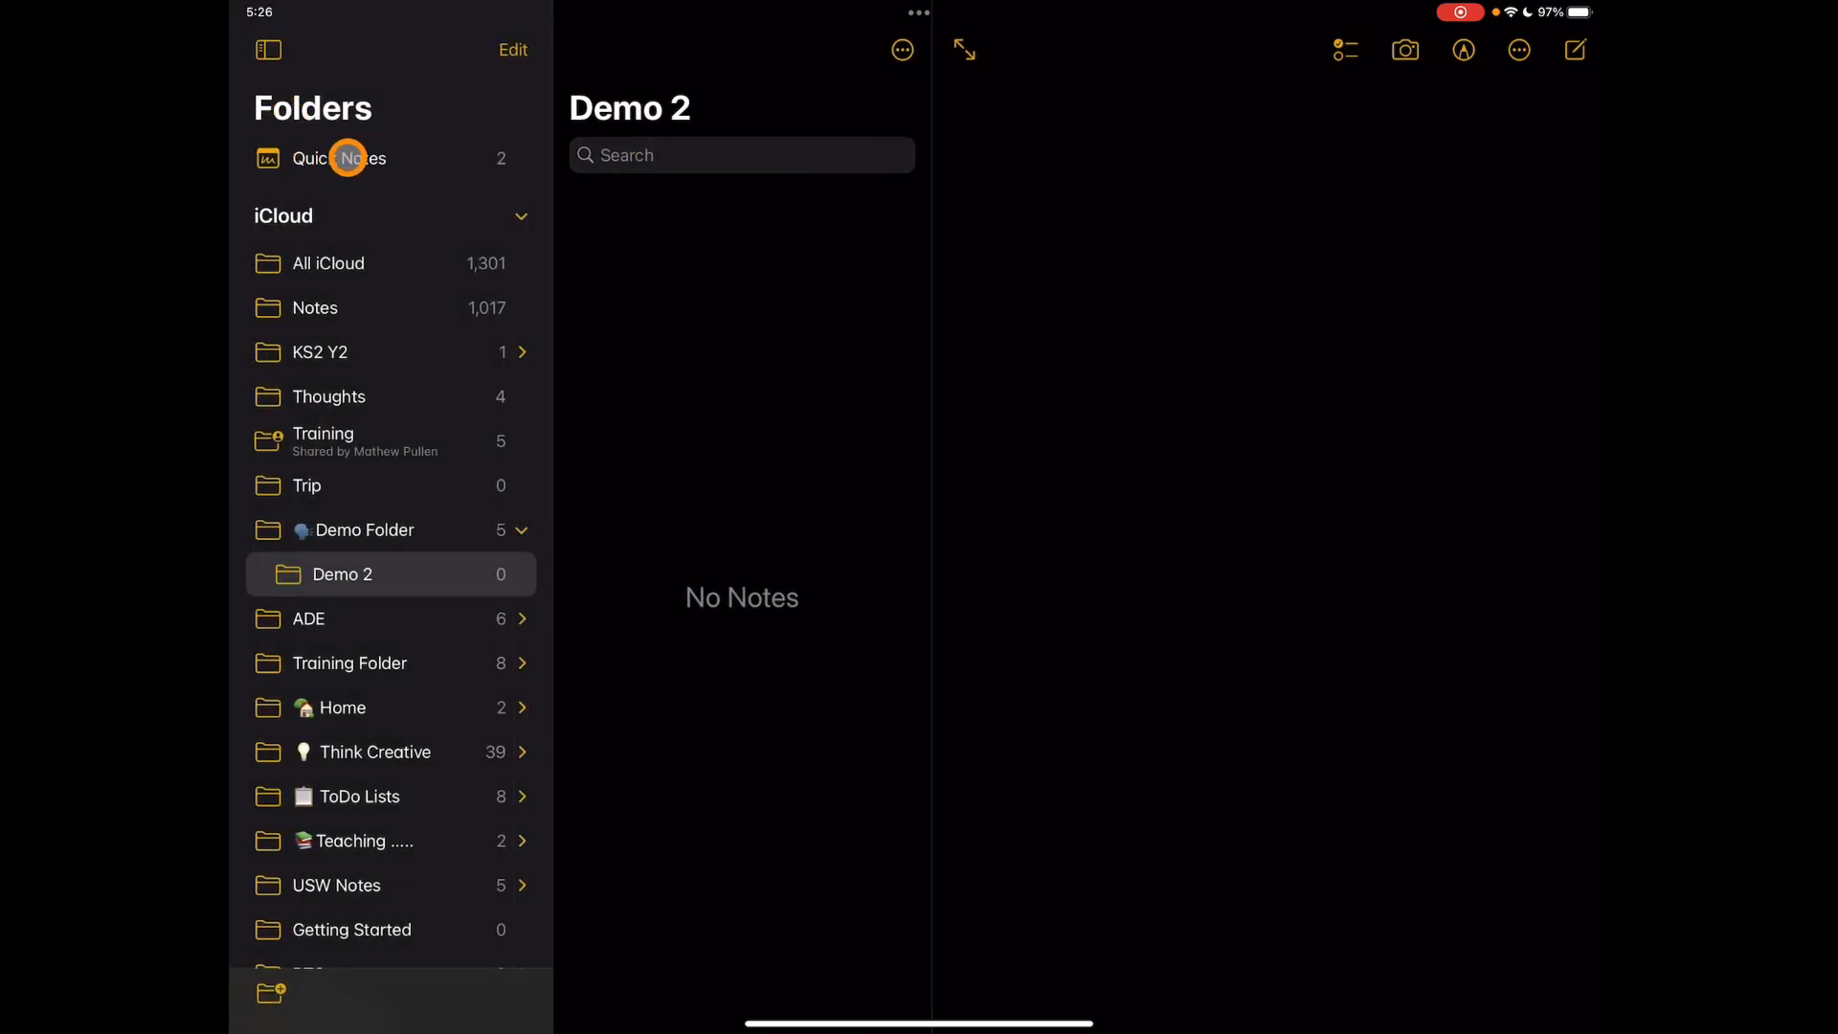
click(339, 158)
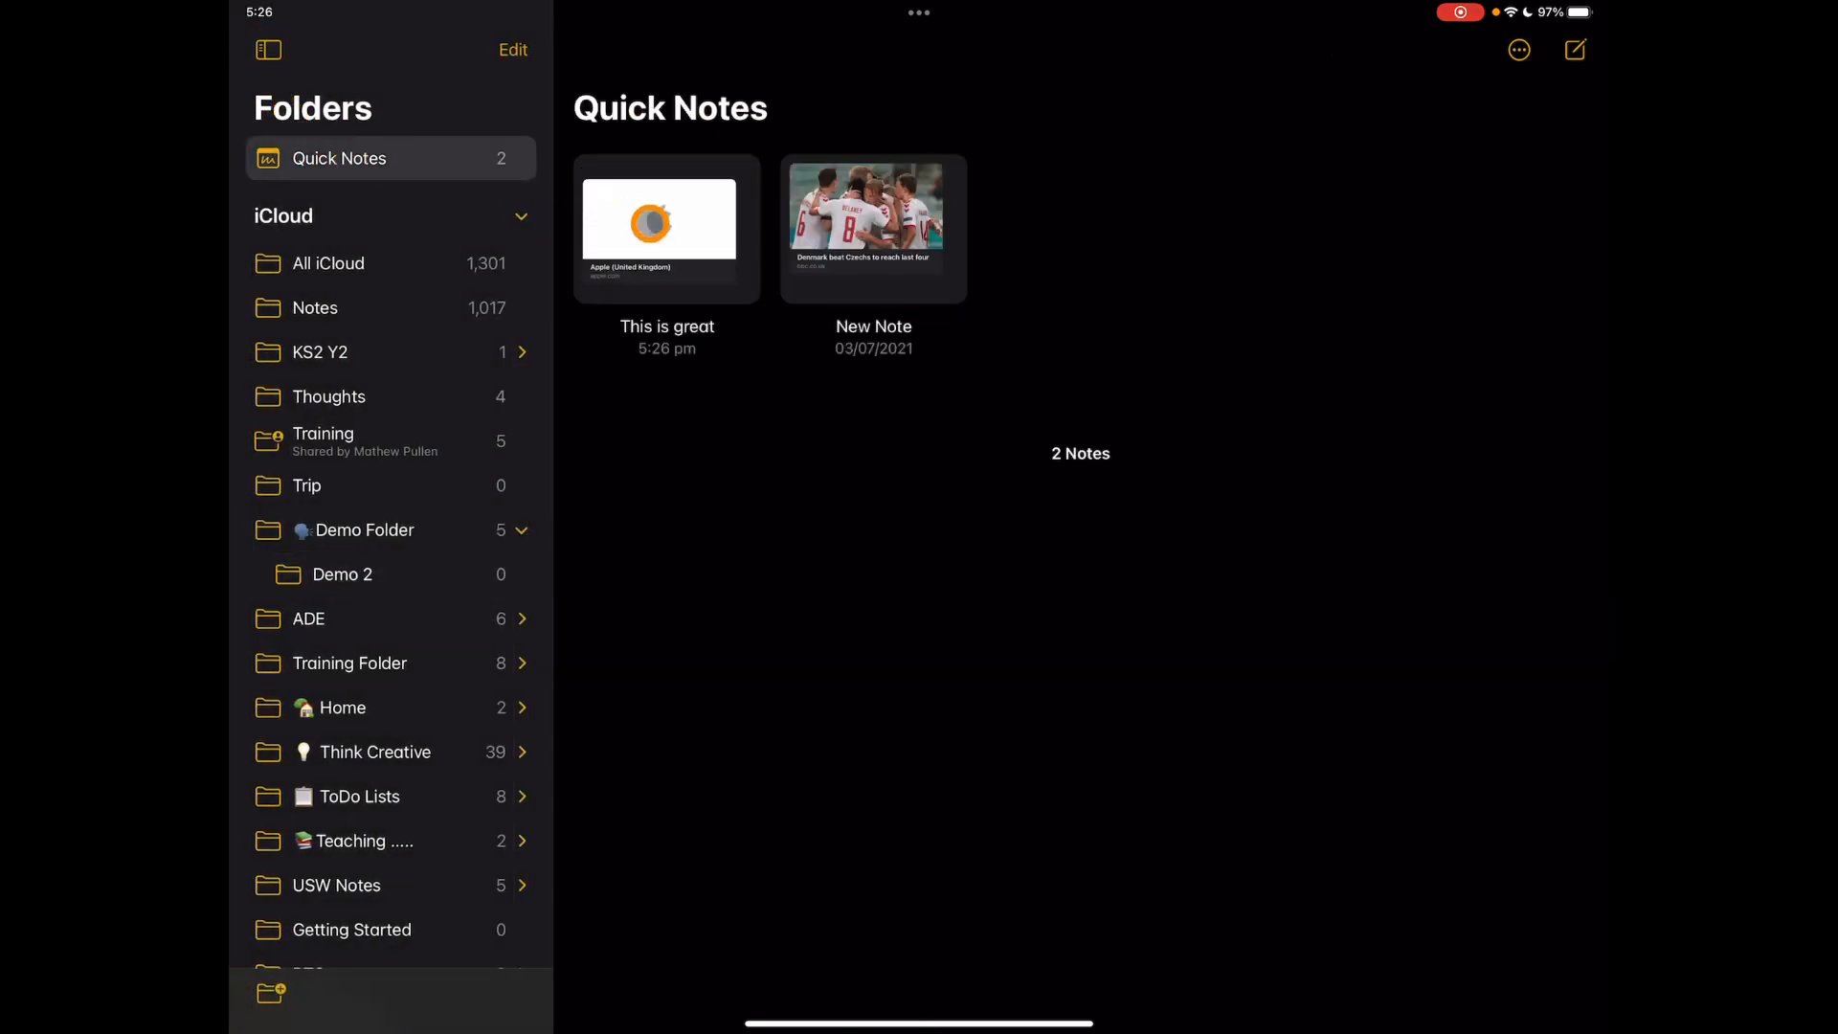
click(666, 226)
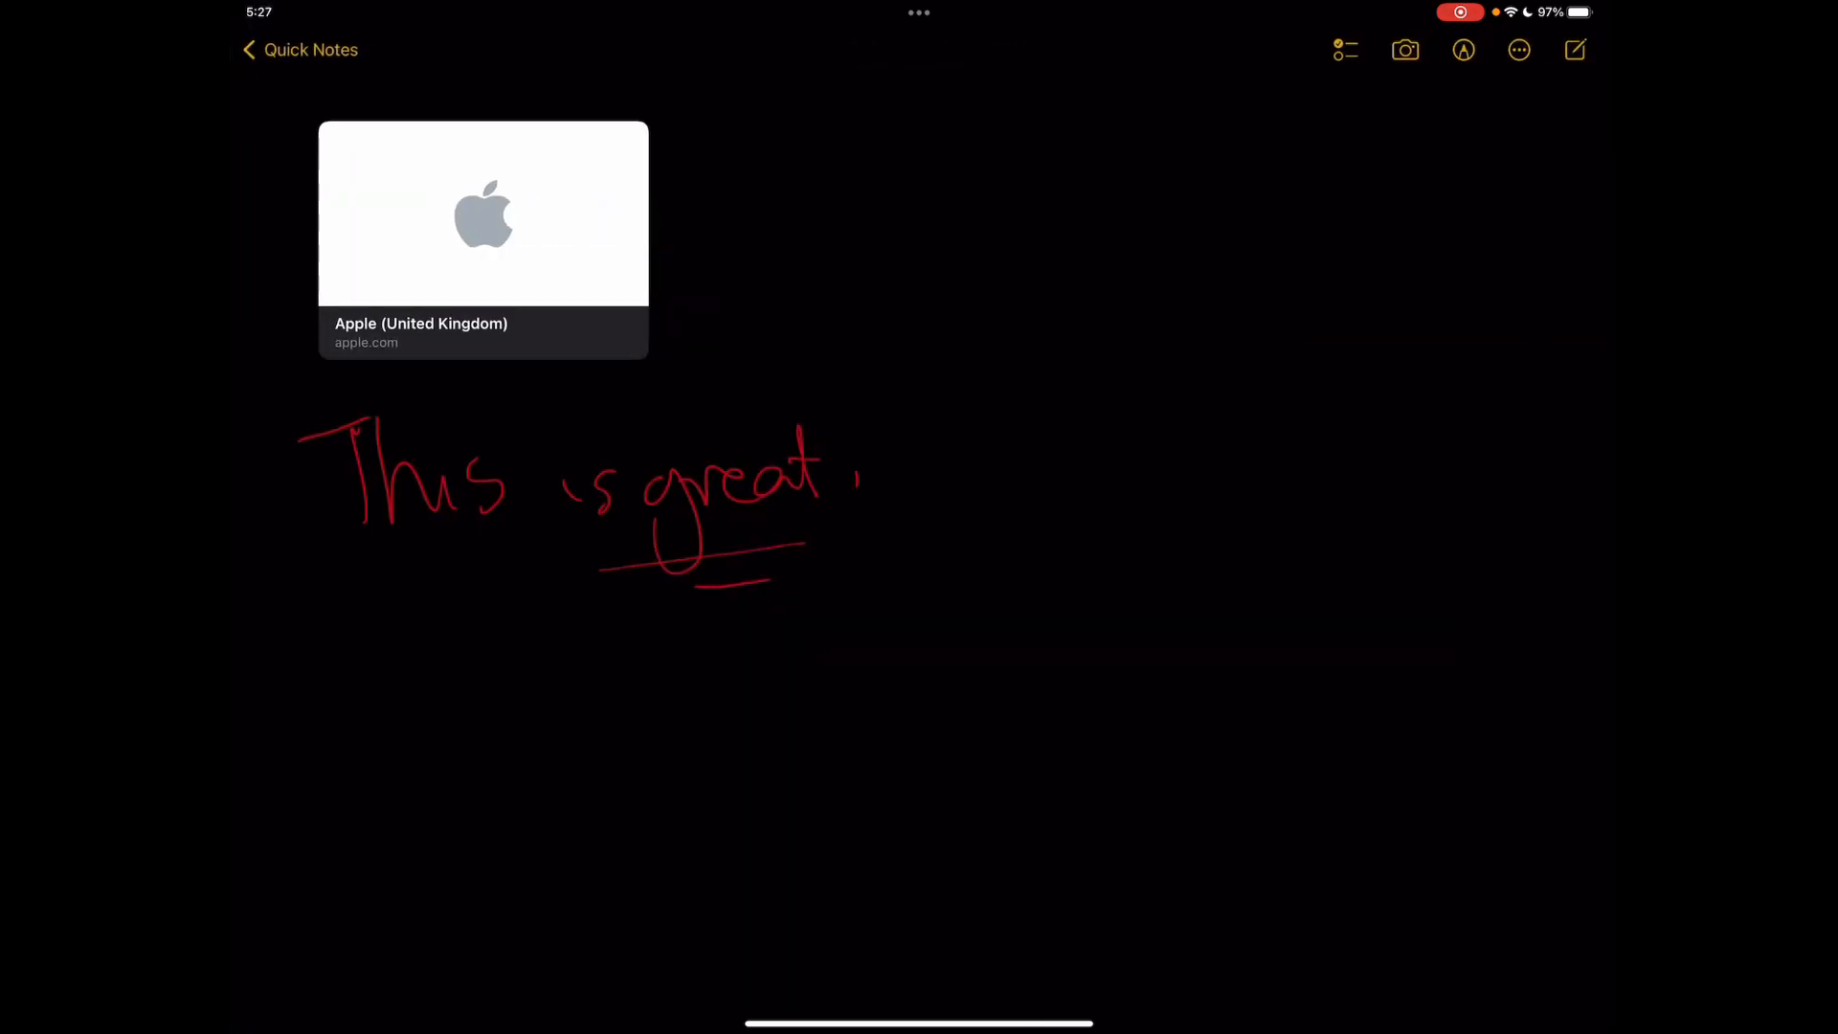
Step: Reopen apple.com from the note's link, then dismiss the resurfaced Quick Note
click(299, 49)
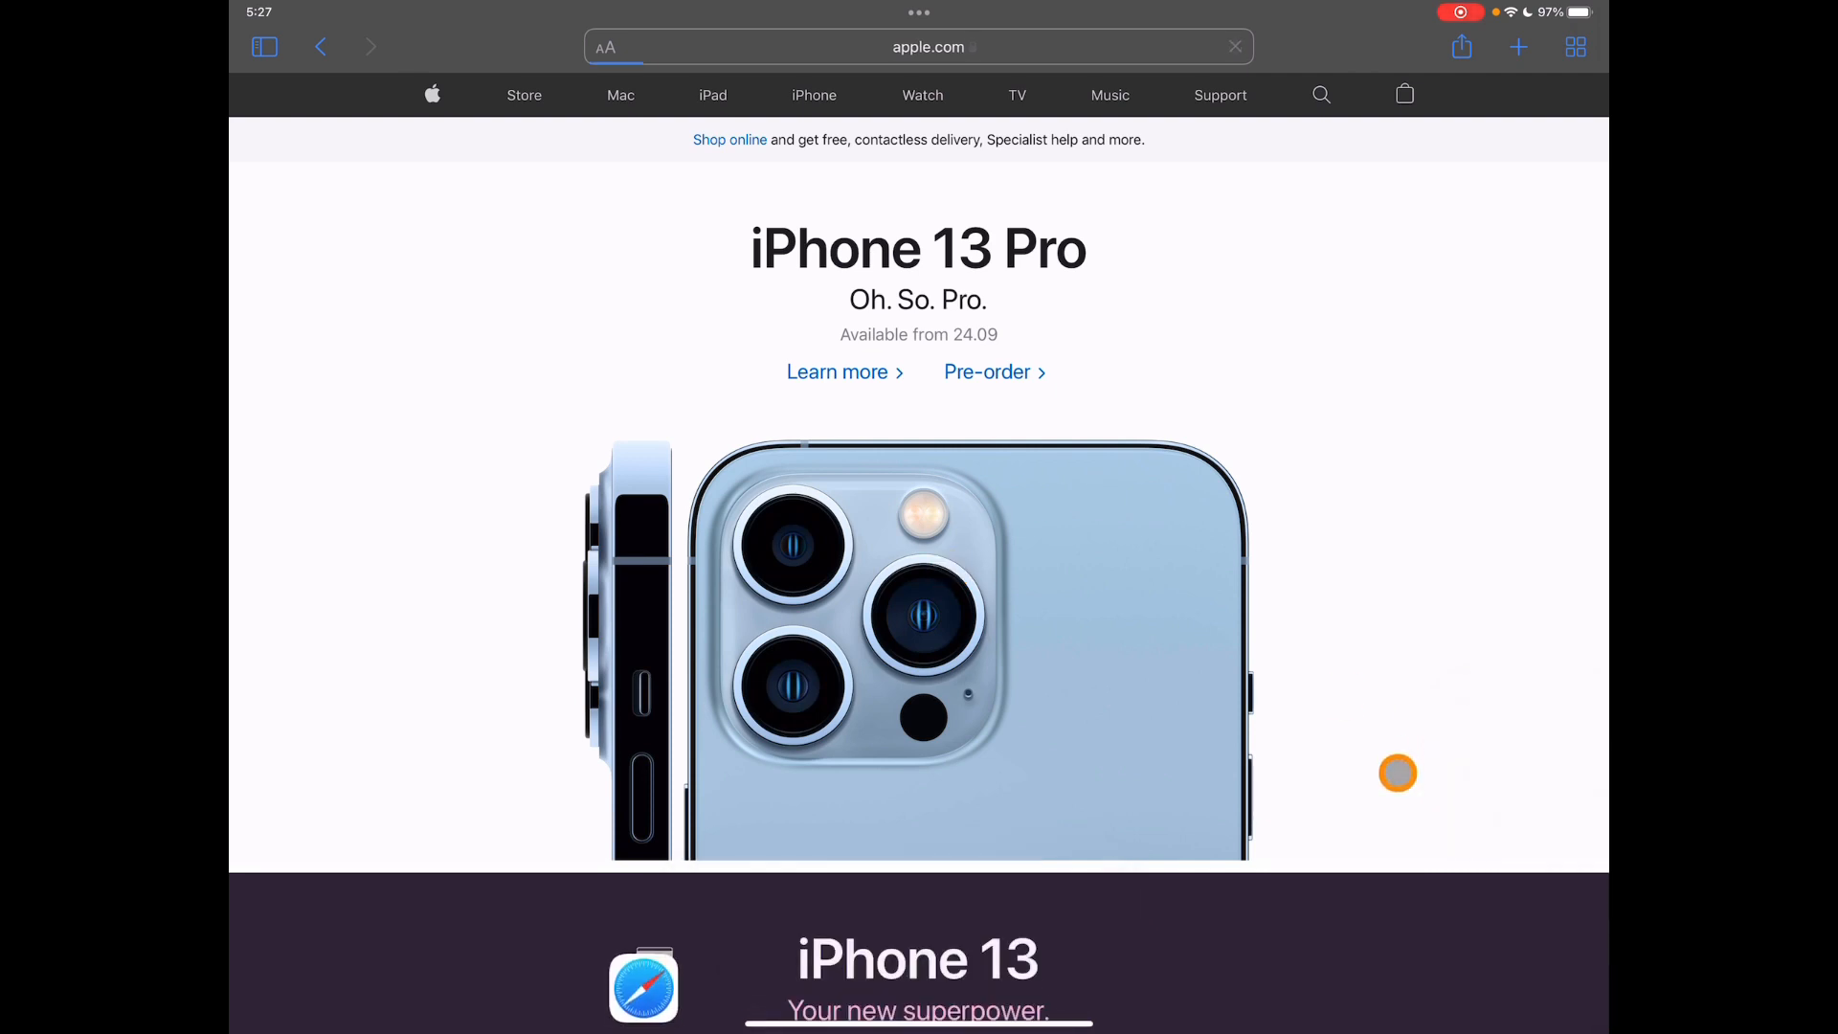
click(836, 371)
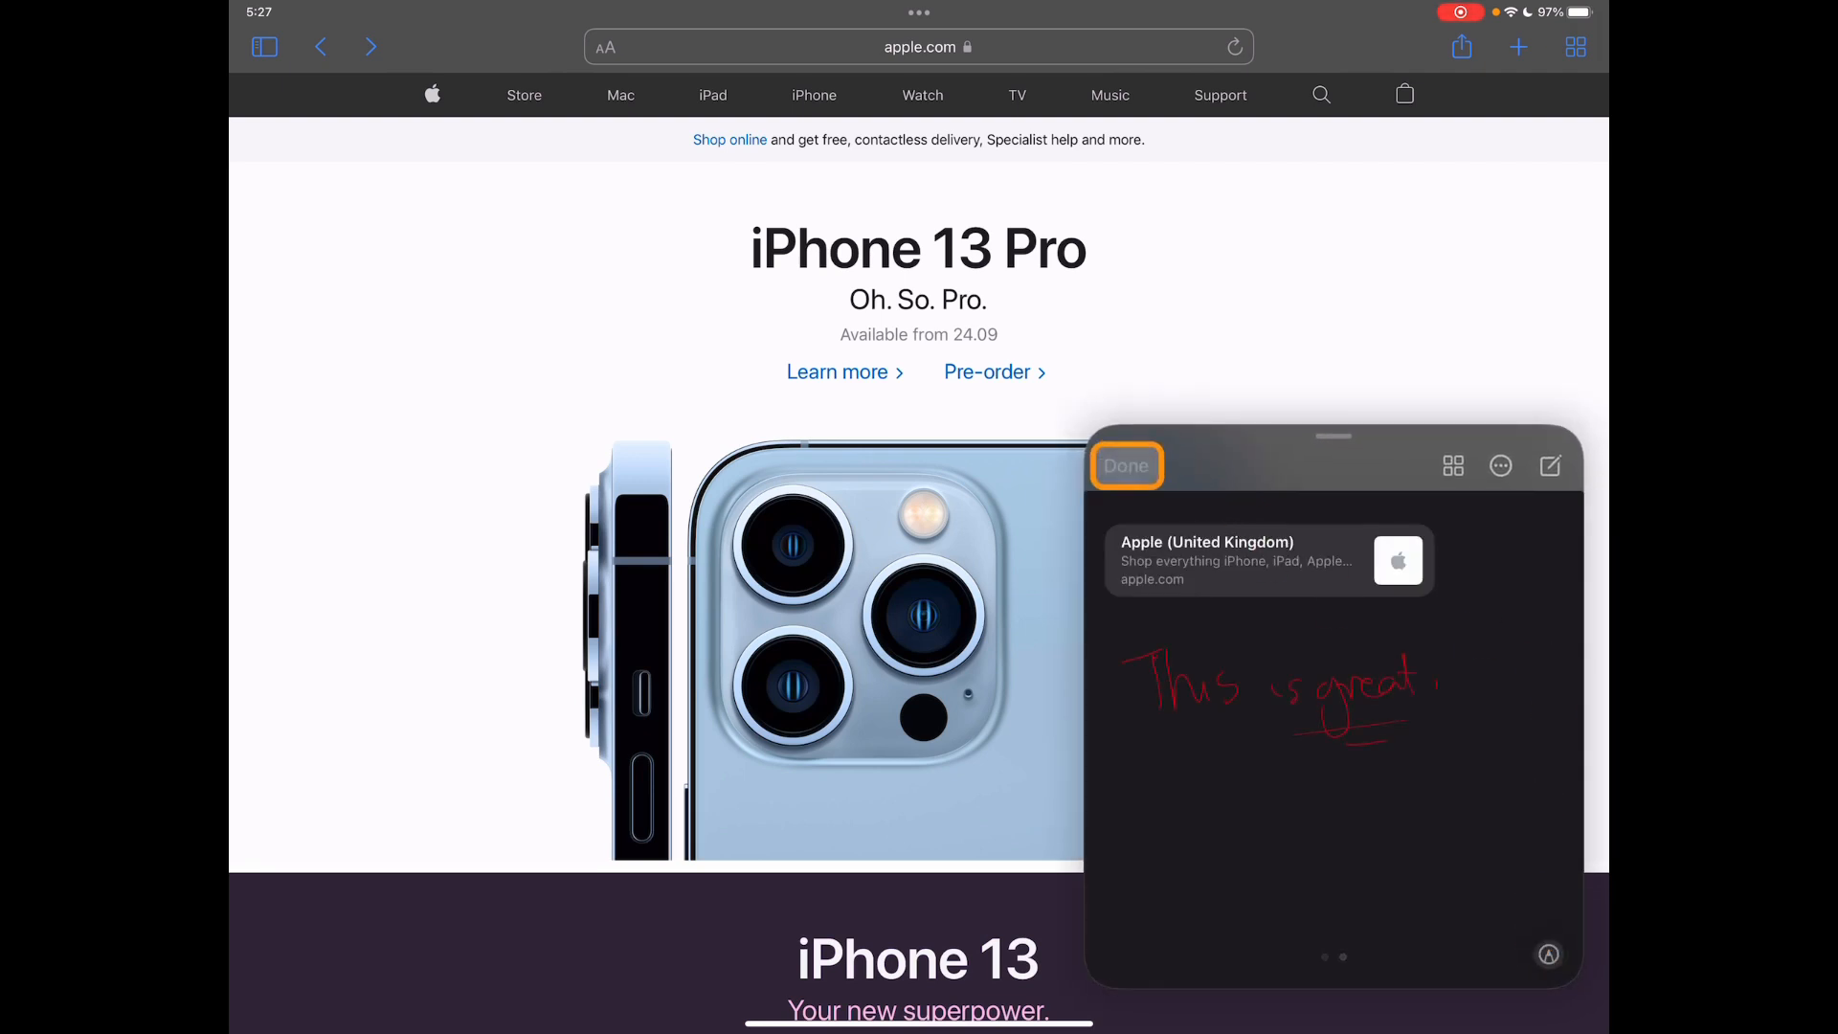
click(1124, 465)
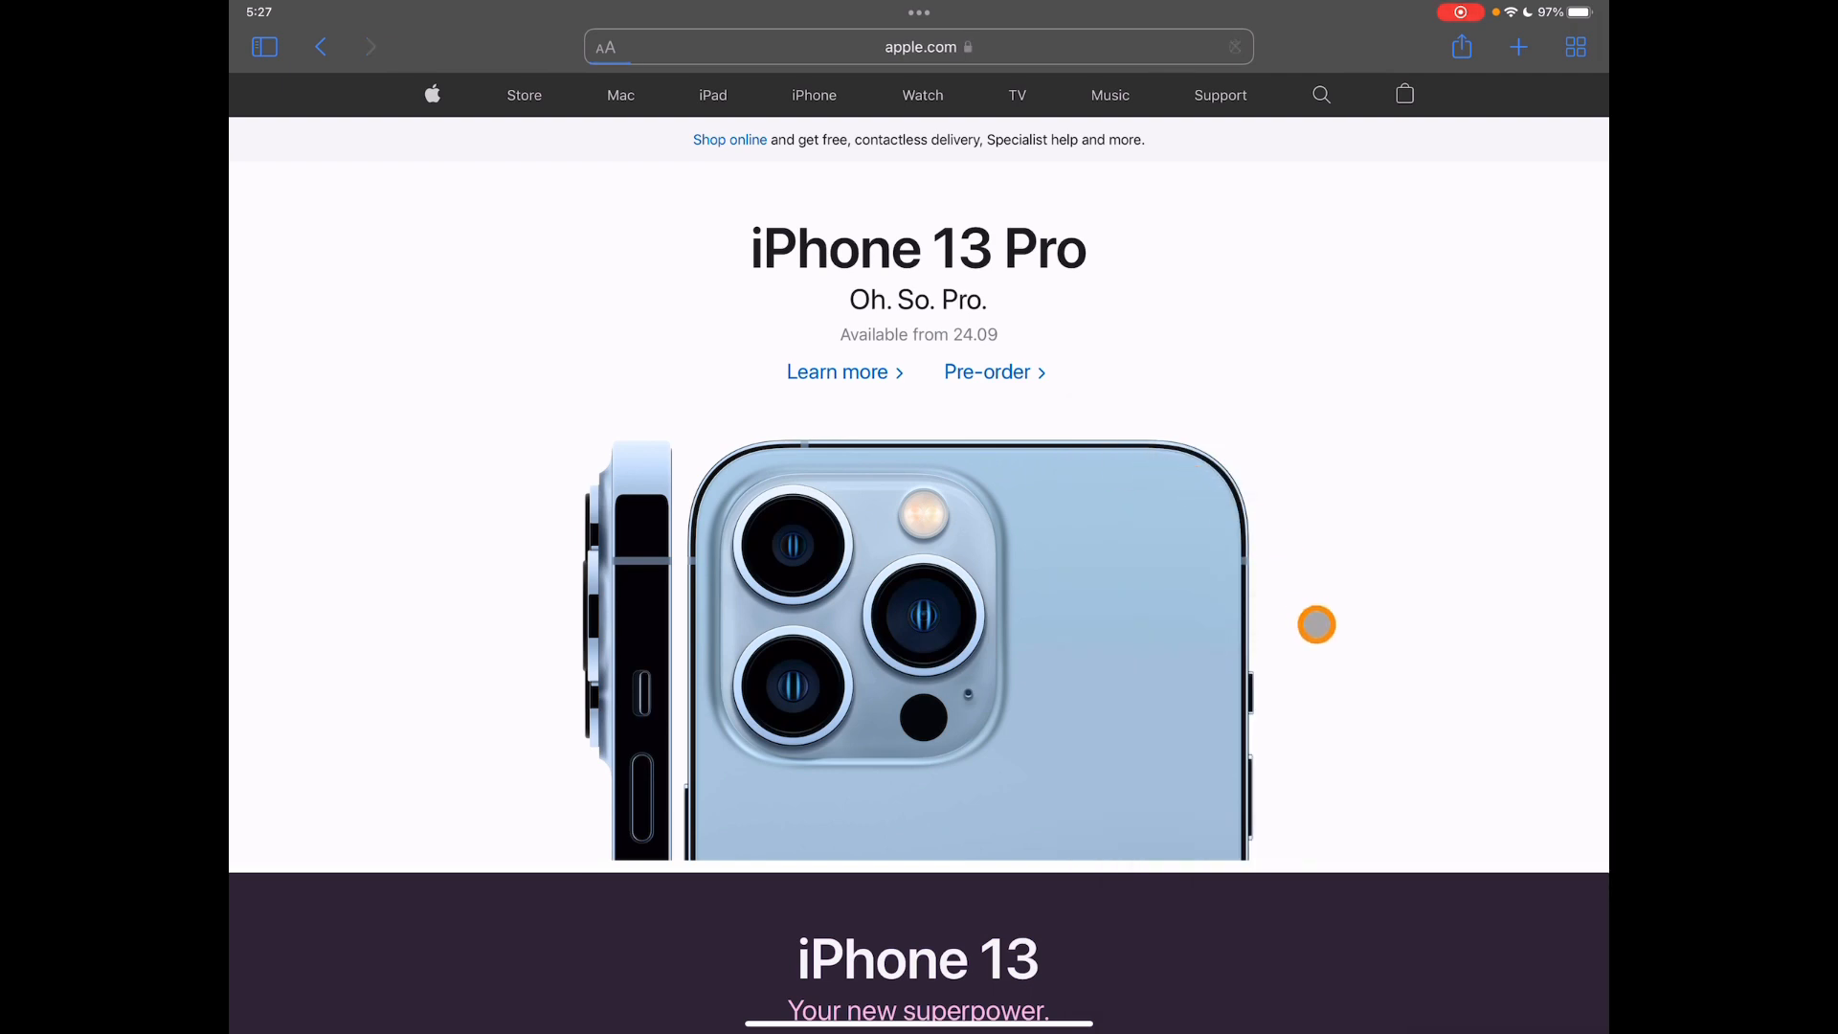
click(837, 372)
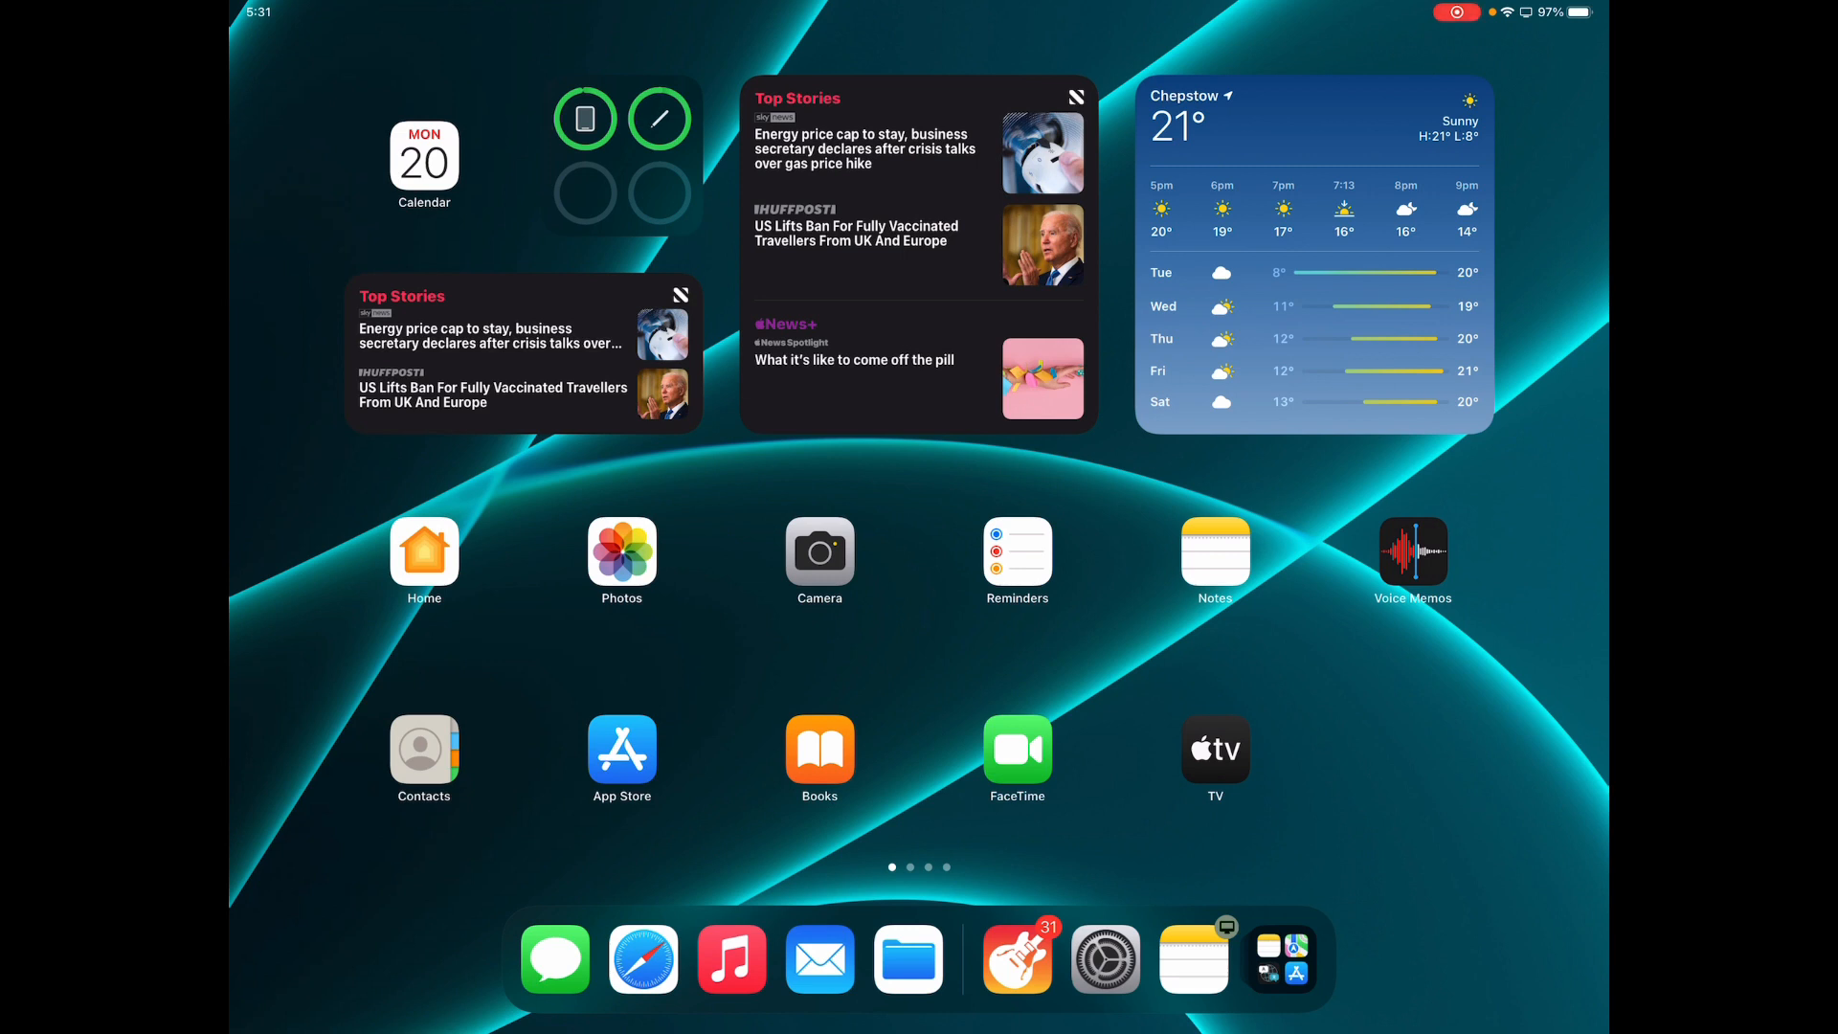
Step: Place the largest Files Recents widget on the first Home Screen page and exit editing
click(820, 551)
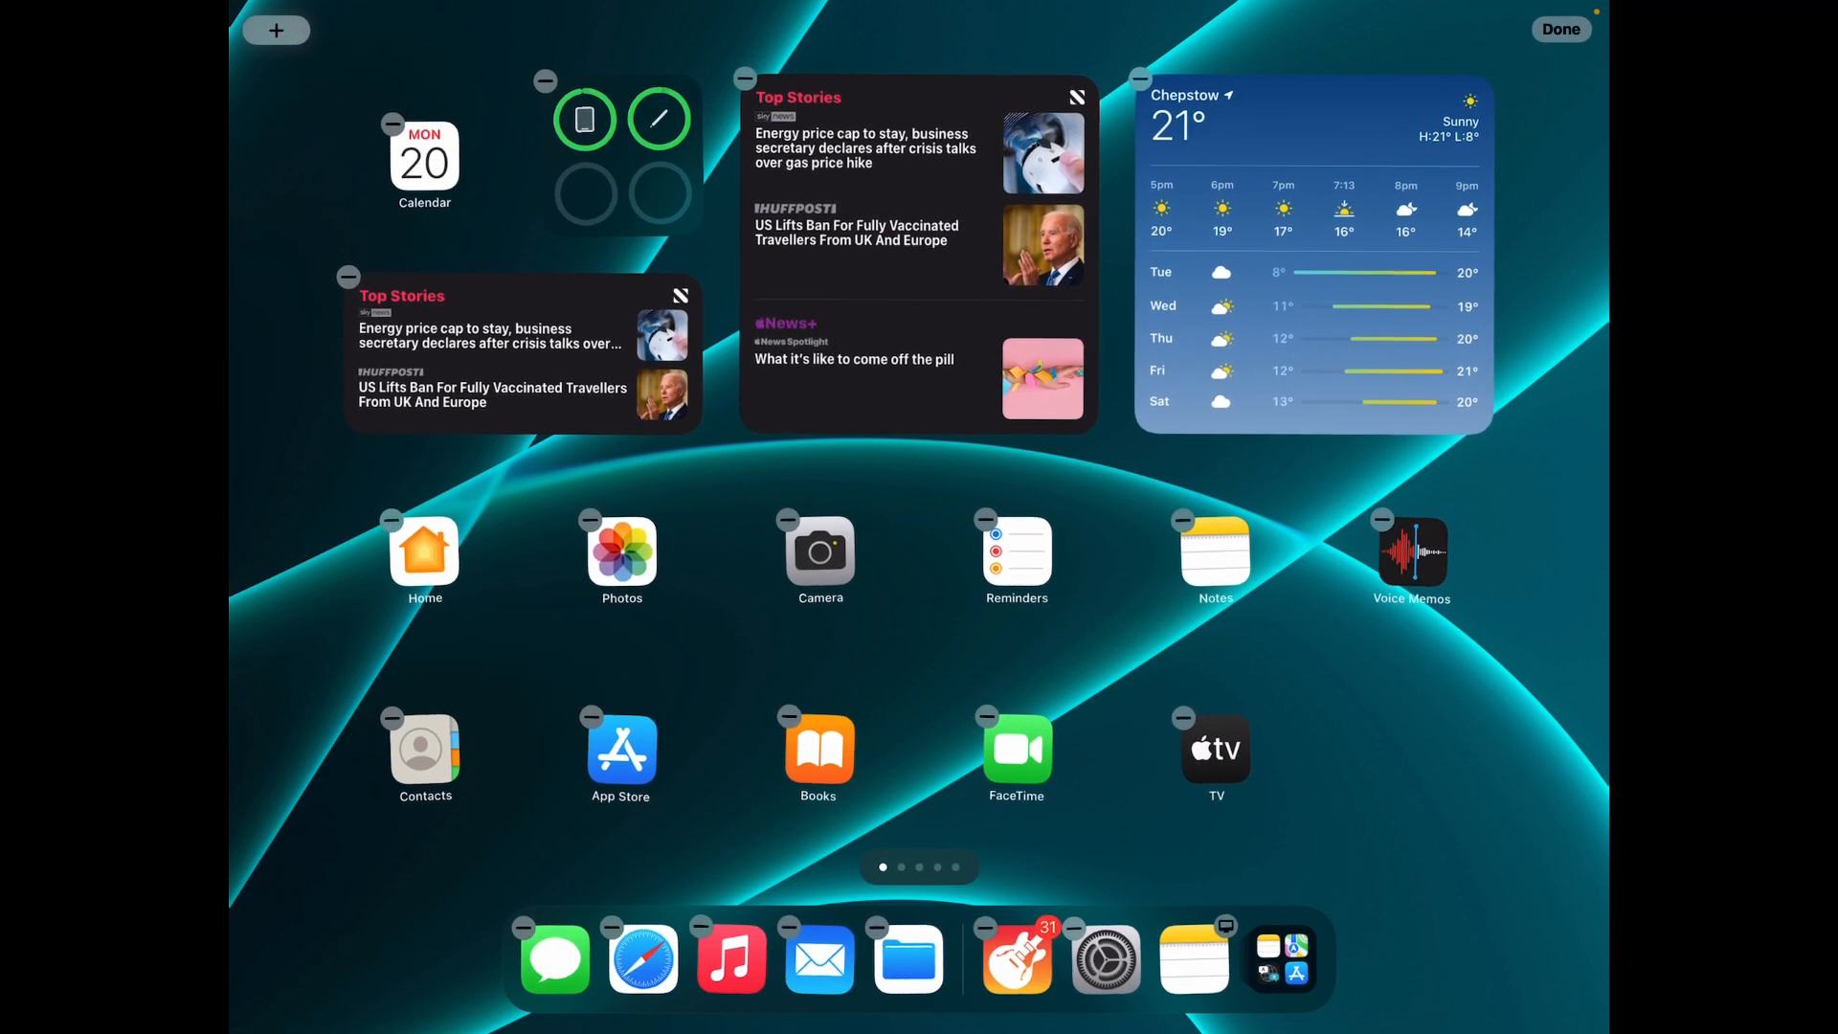
click(276, 30)
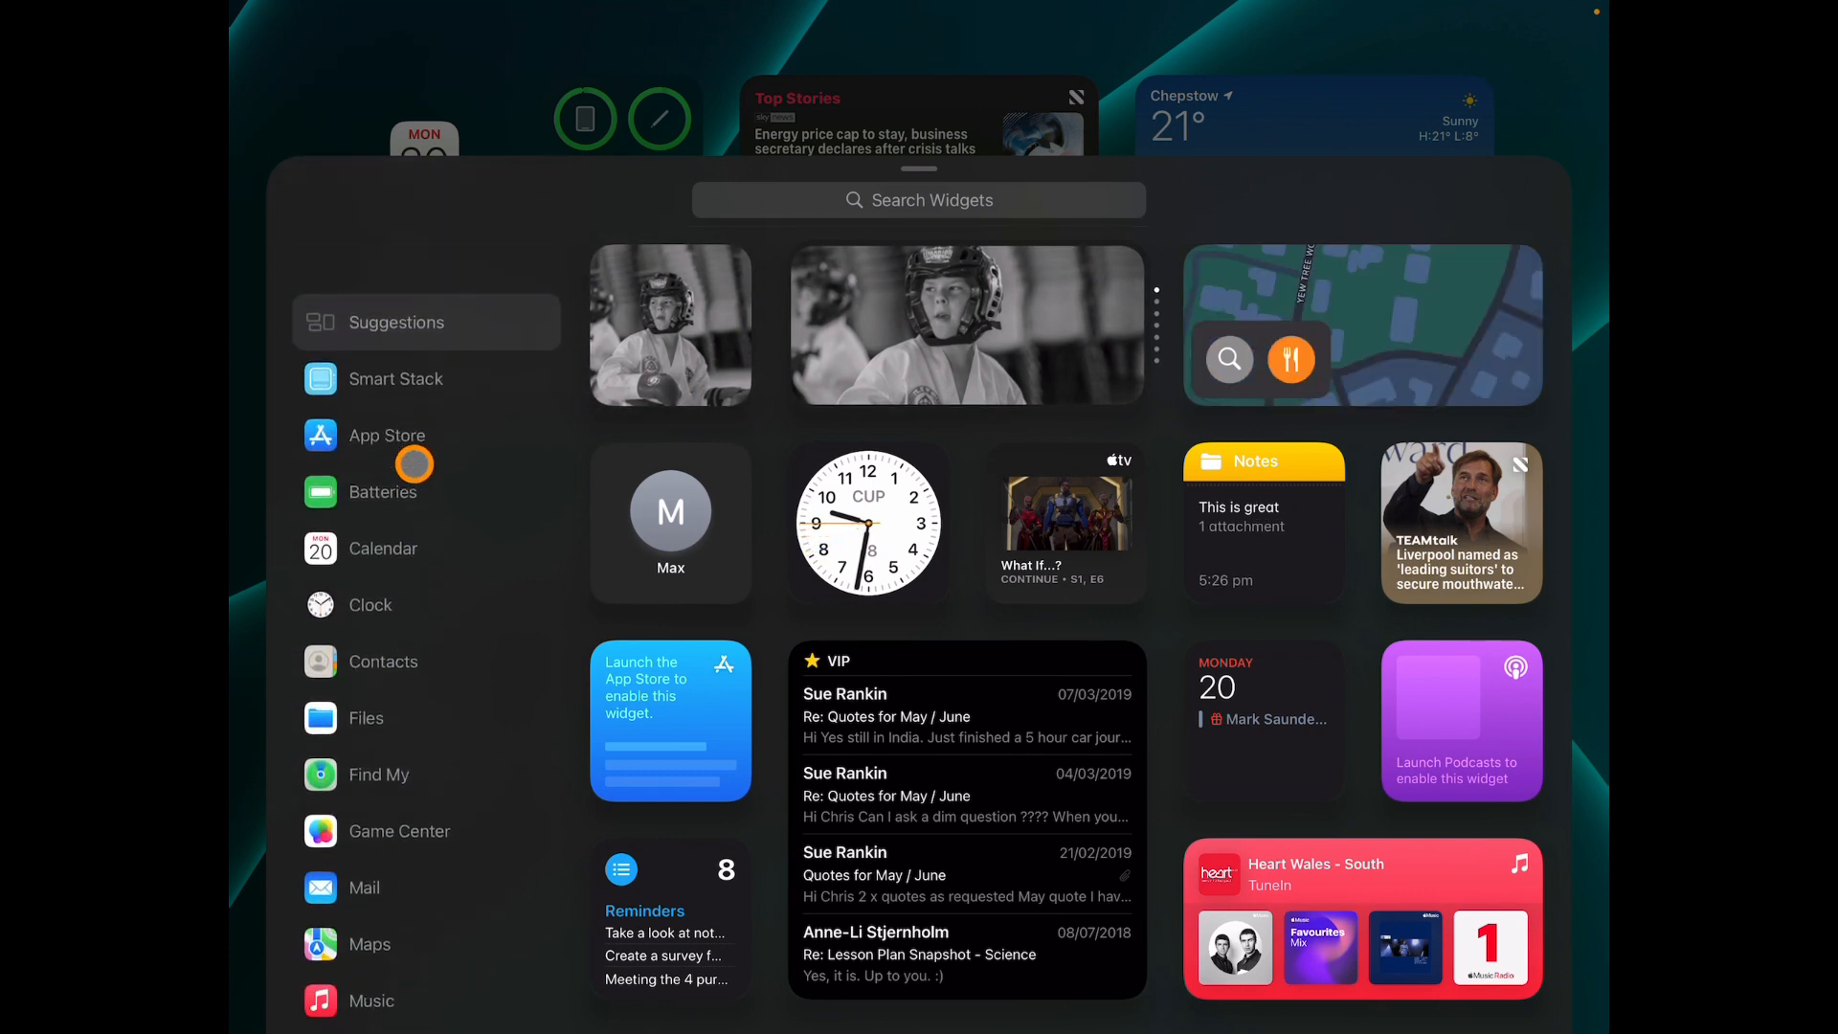
scroll(down, 3)
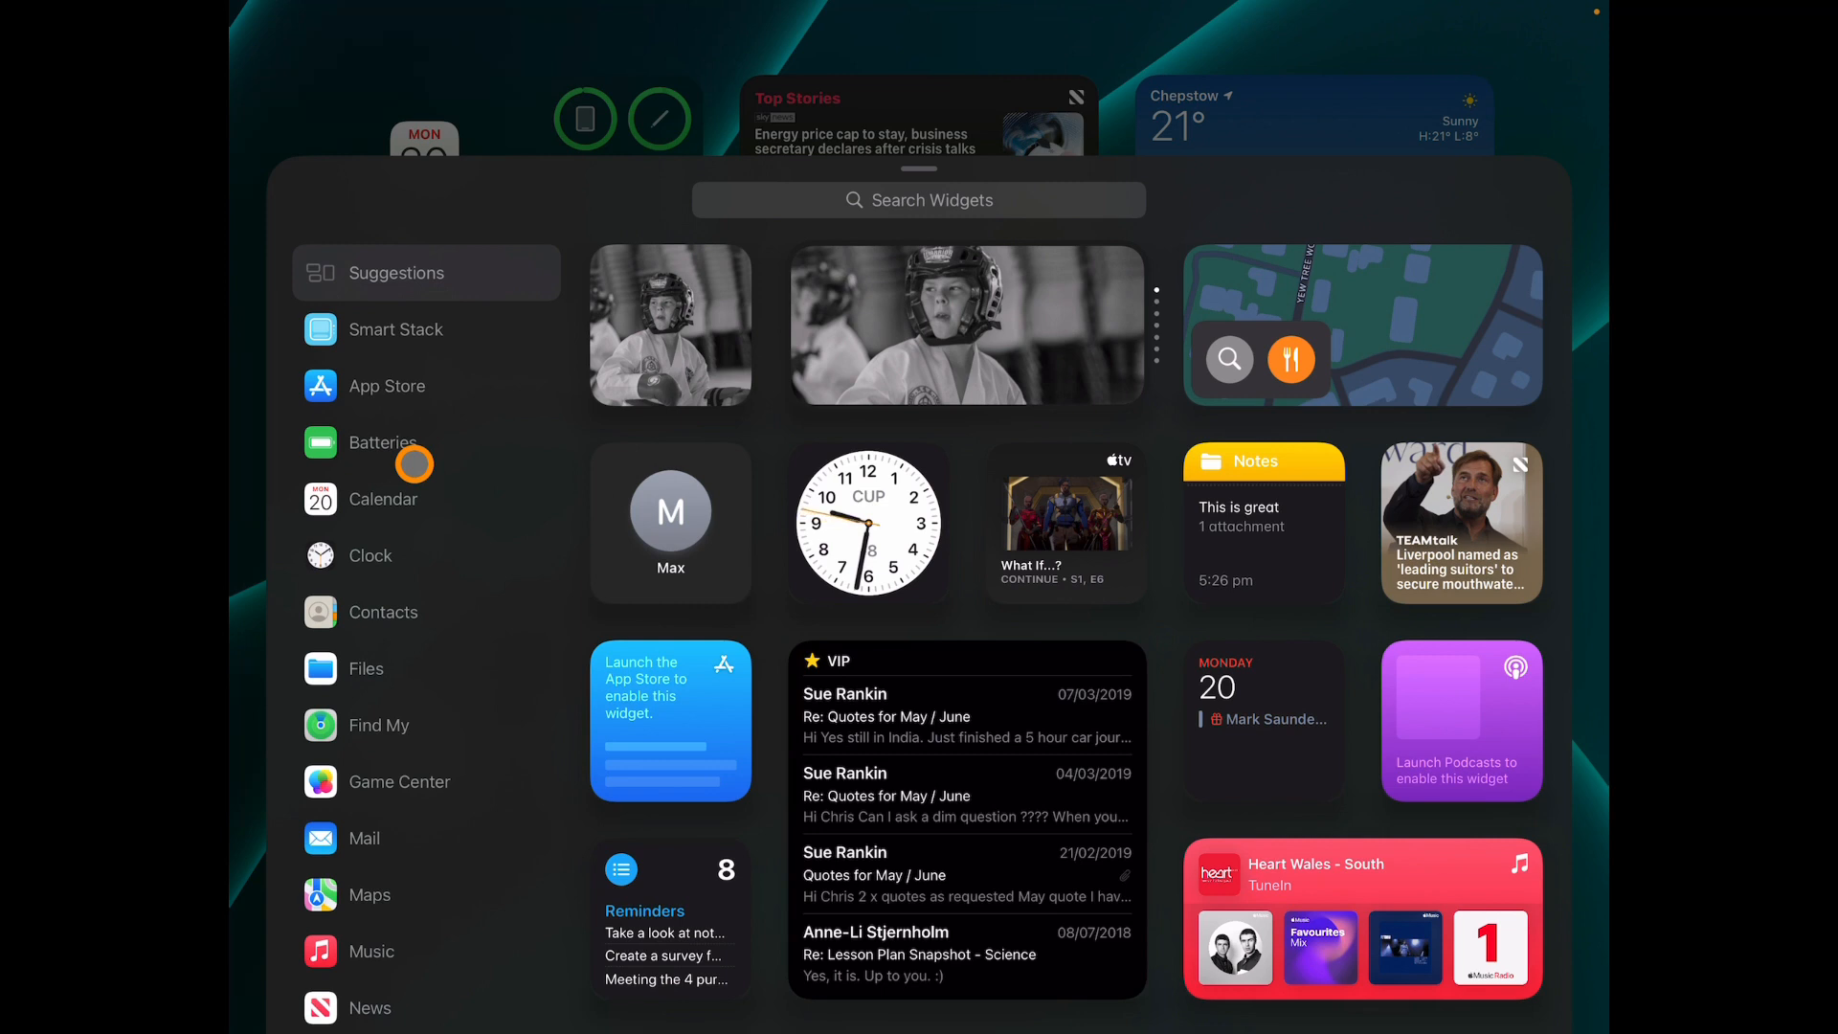
click(365, 668)
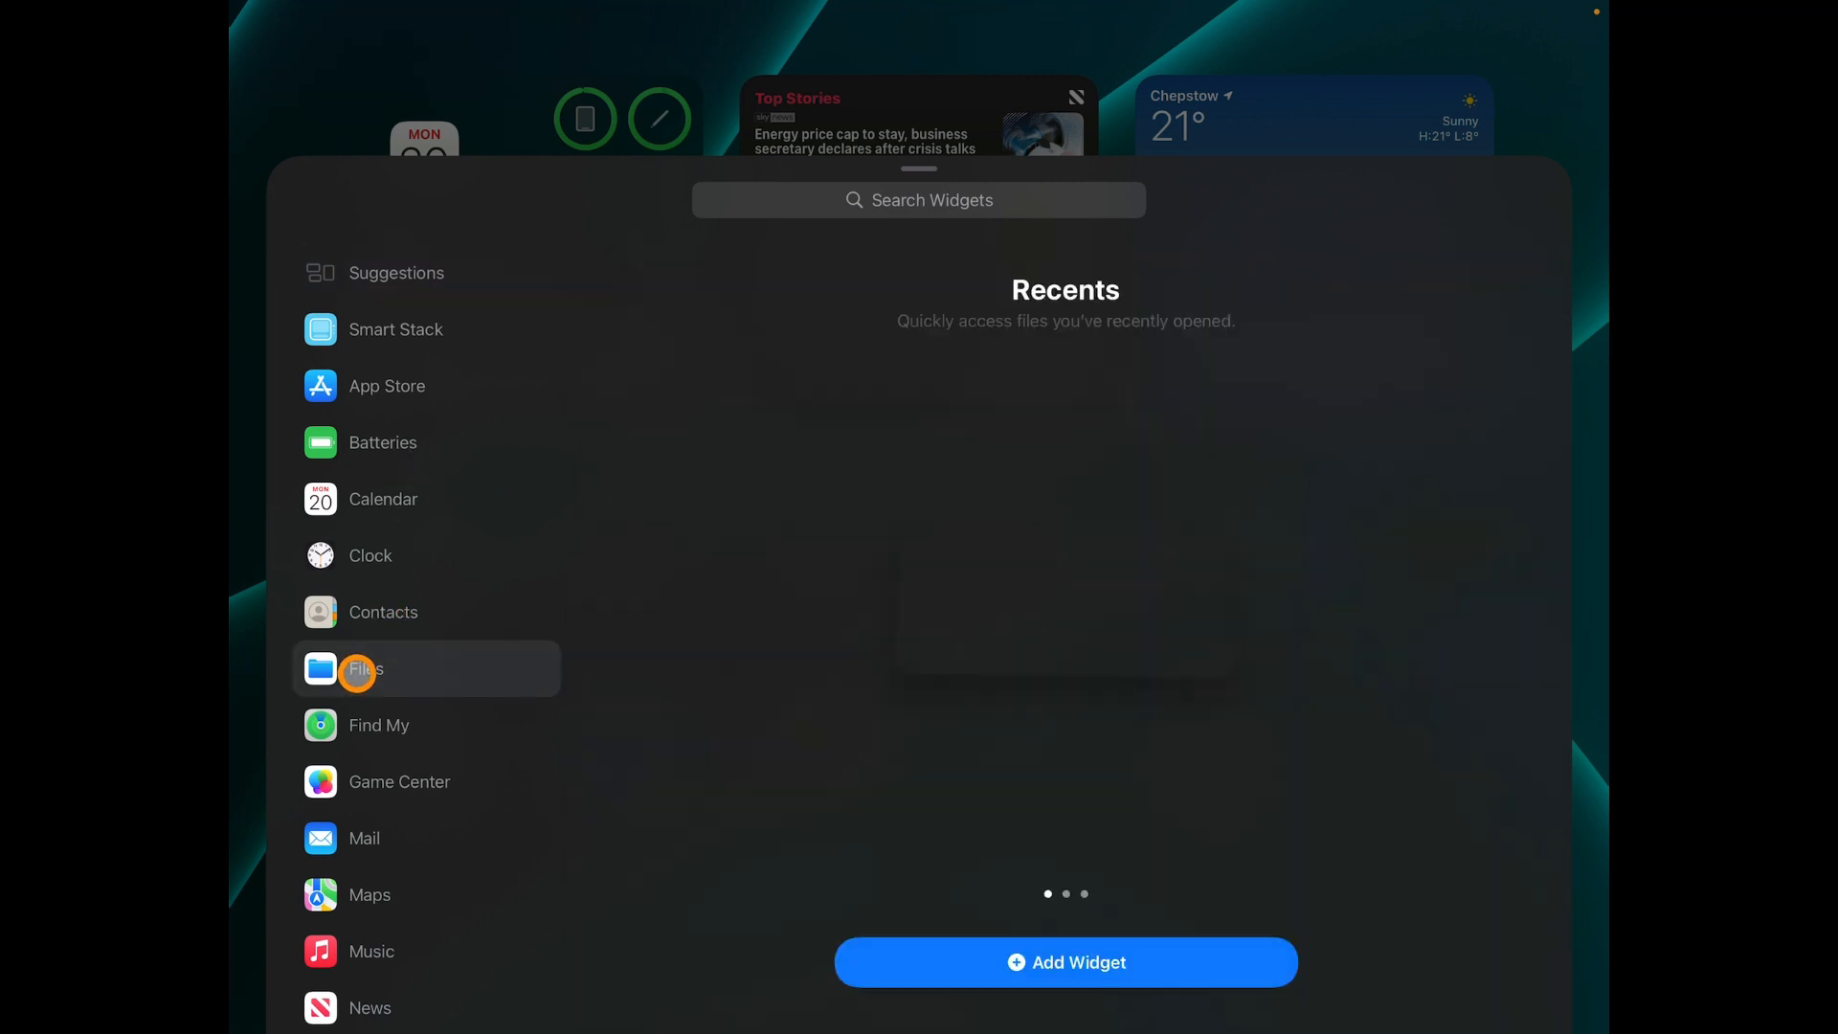
click(365, 668)
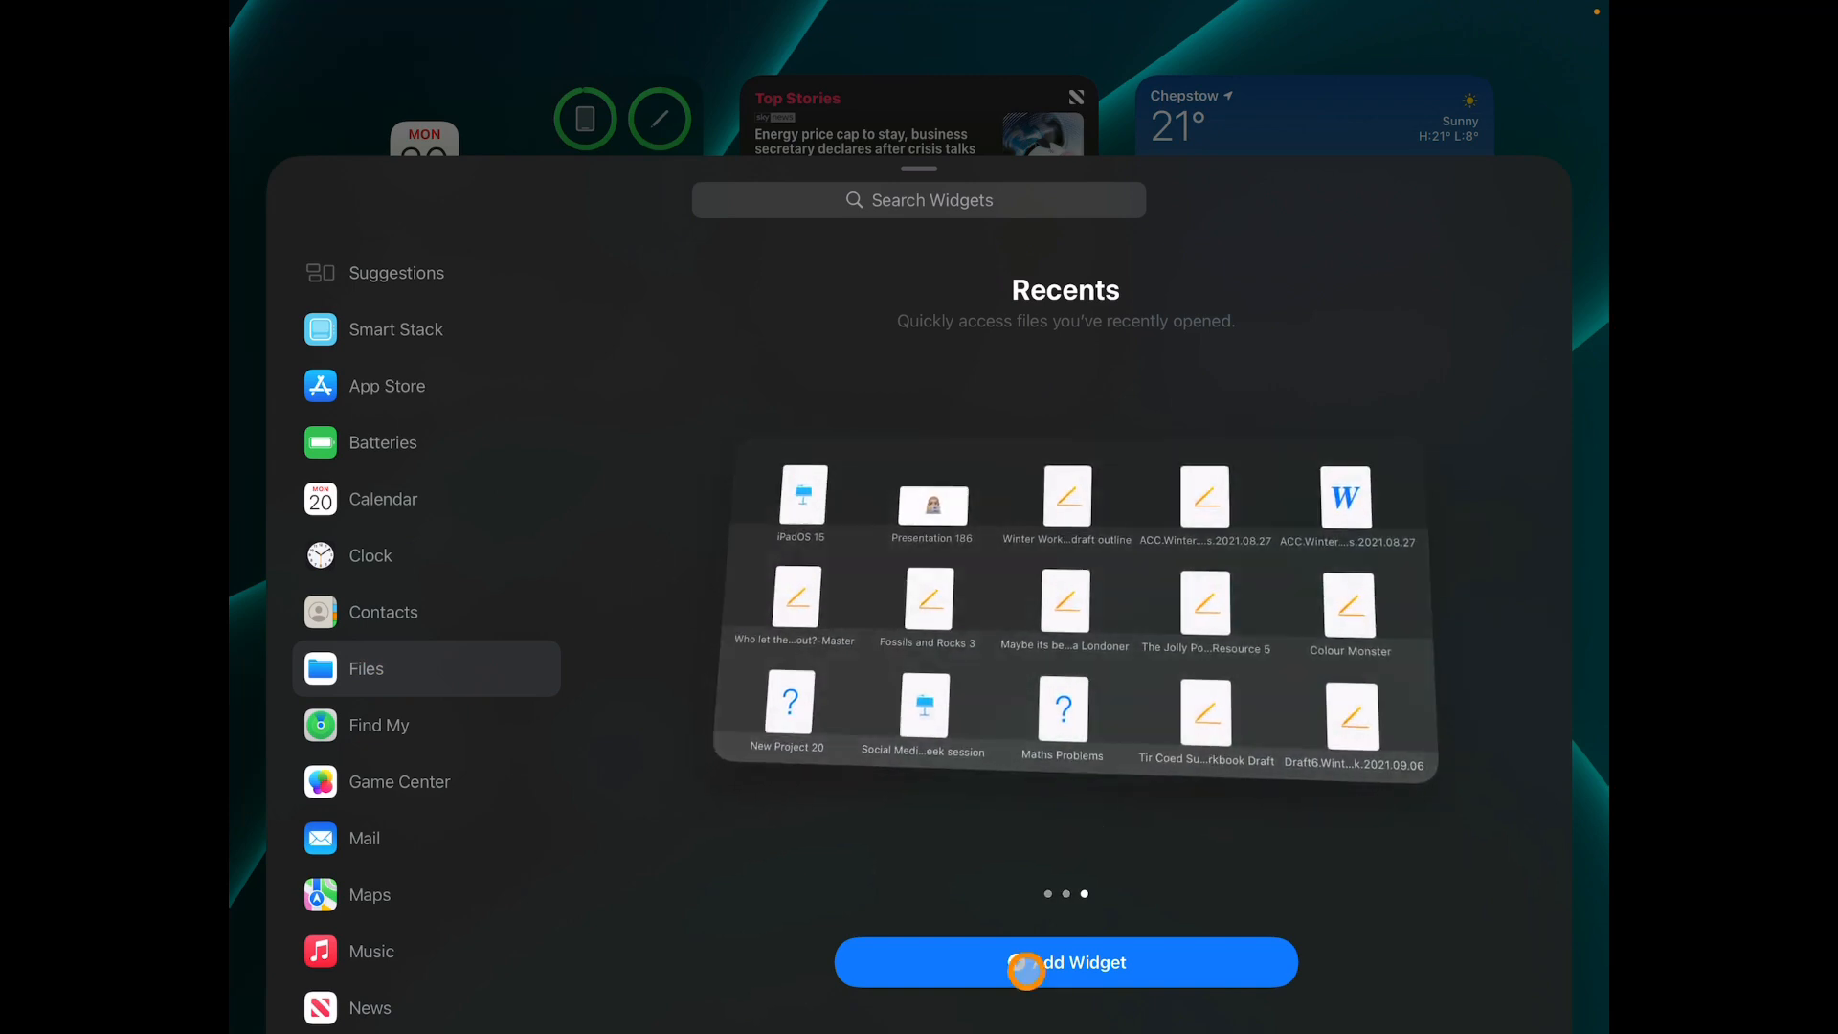
click(1065, 962)
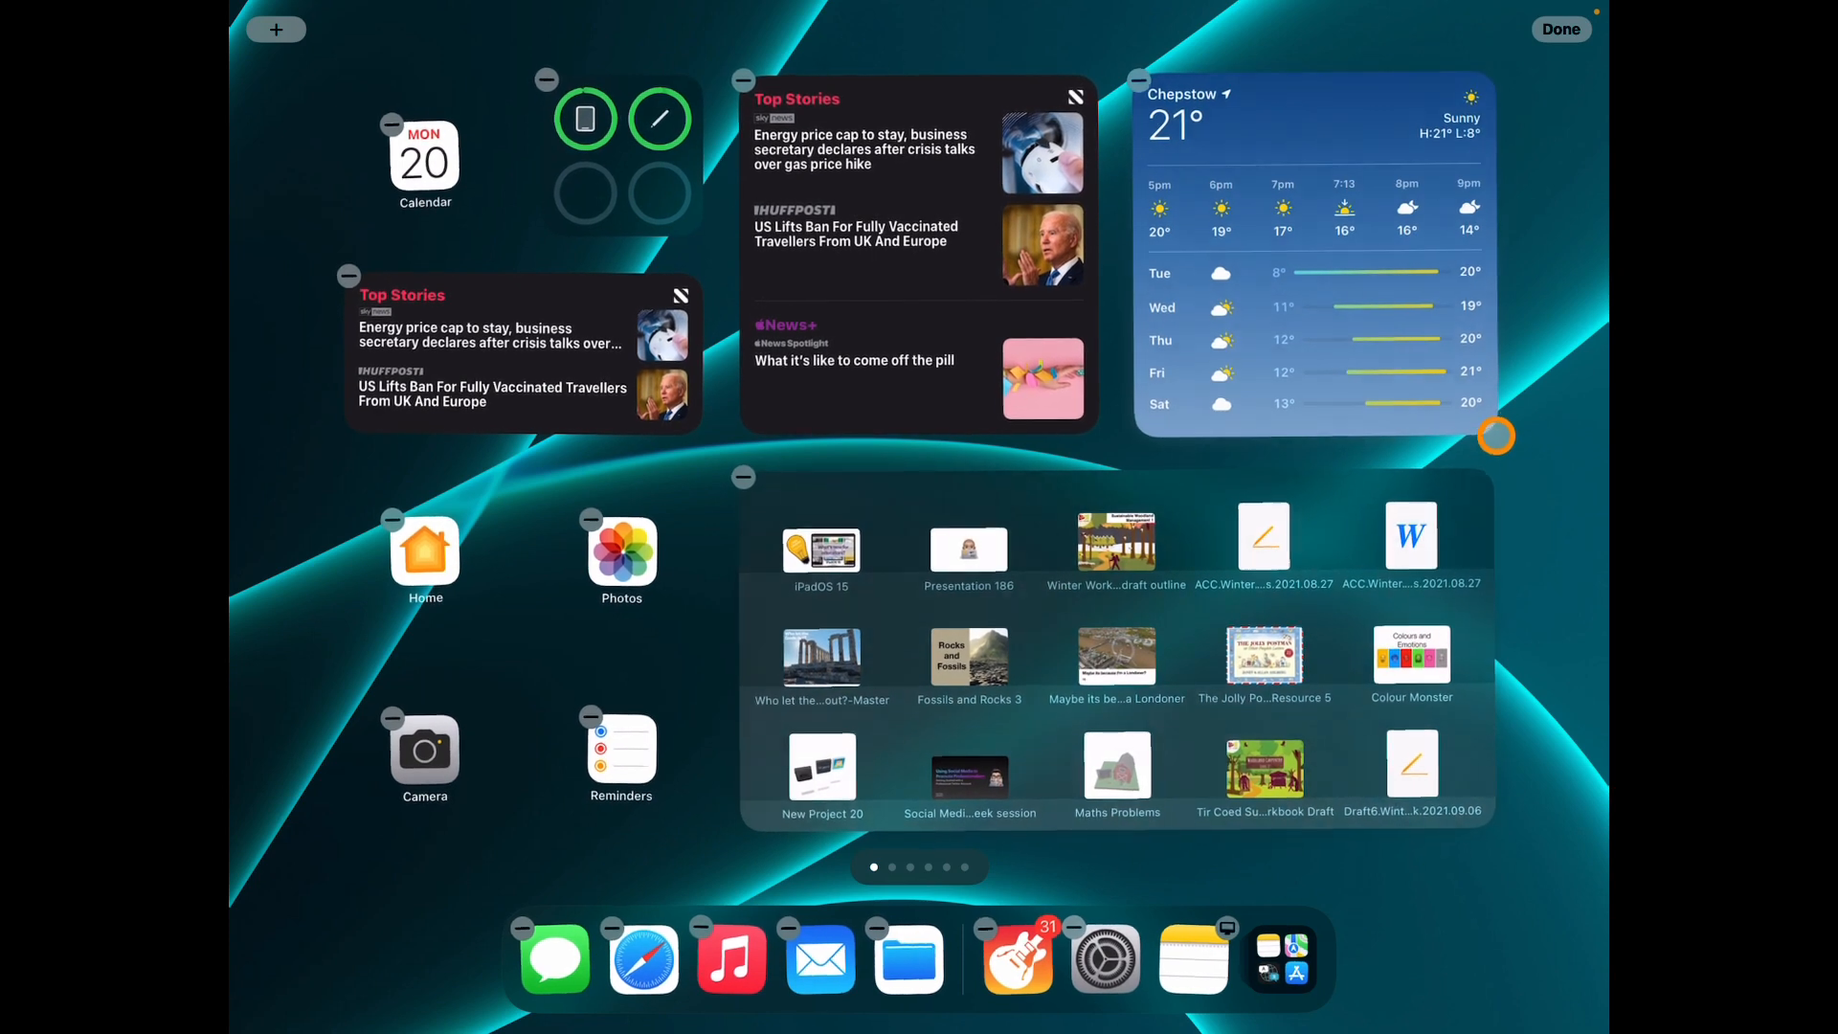
click(1561, 28)
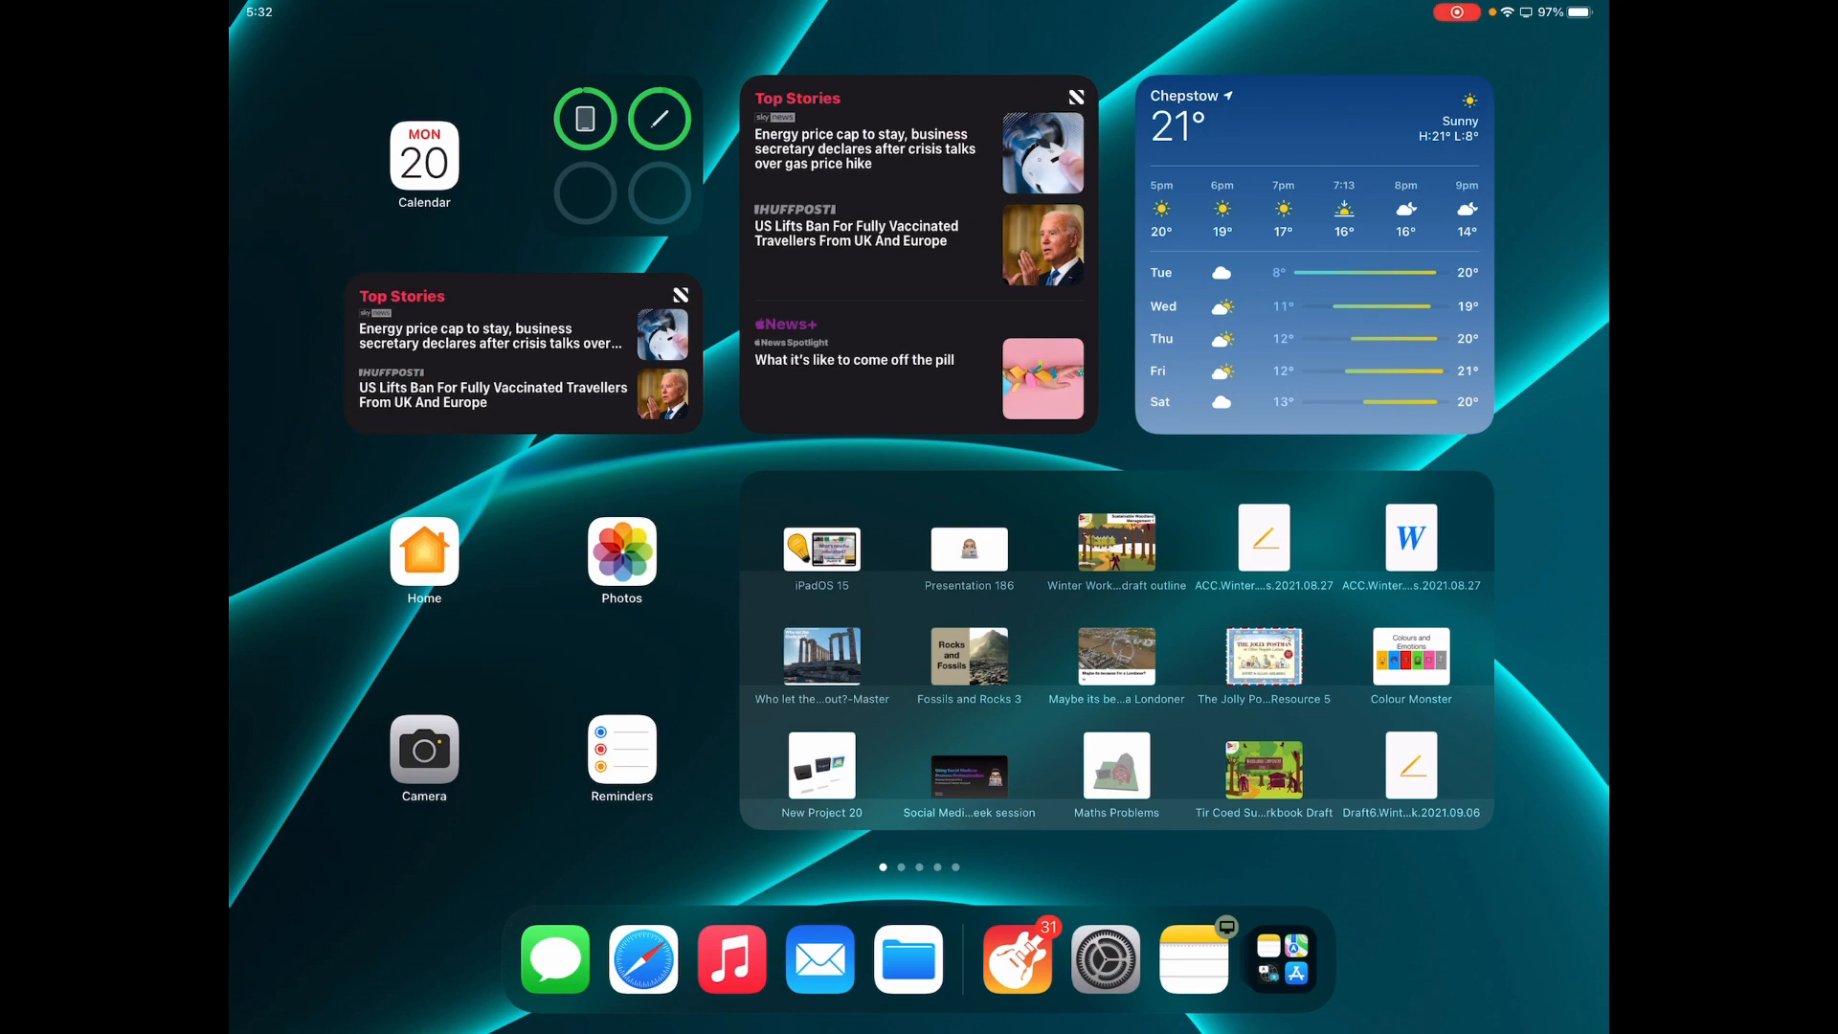
Step: Open Photos to Library > All Photos for 26–31 Aug 2021
click(621, 552)
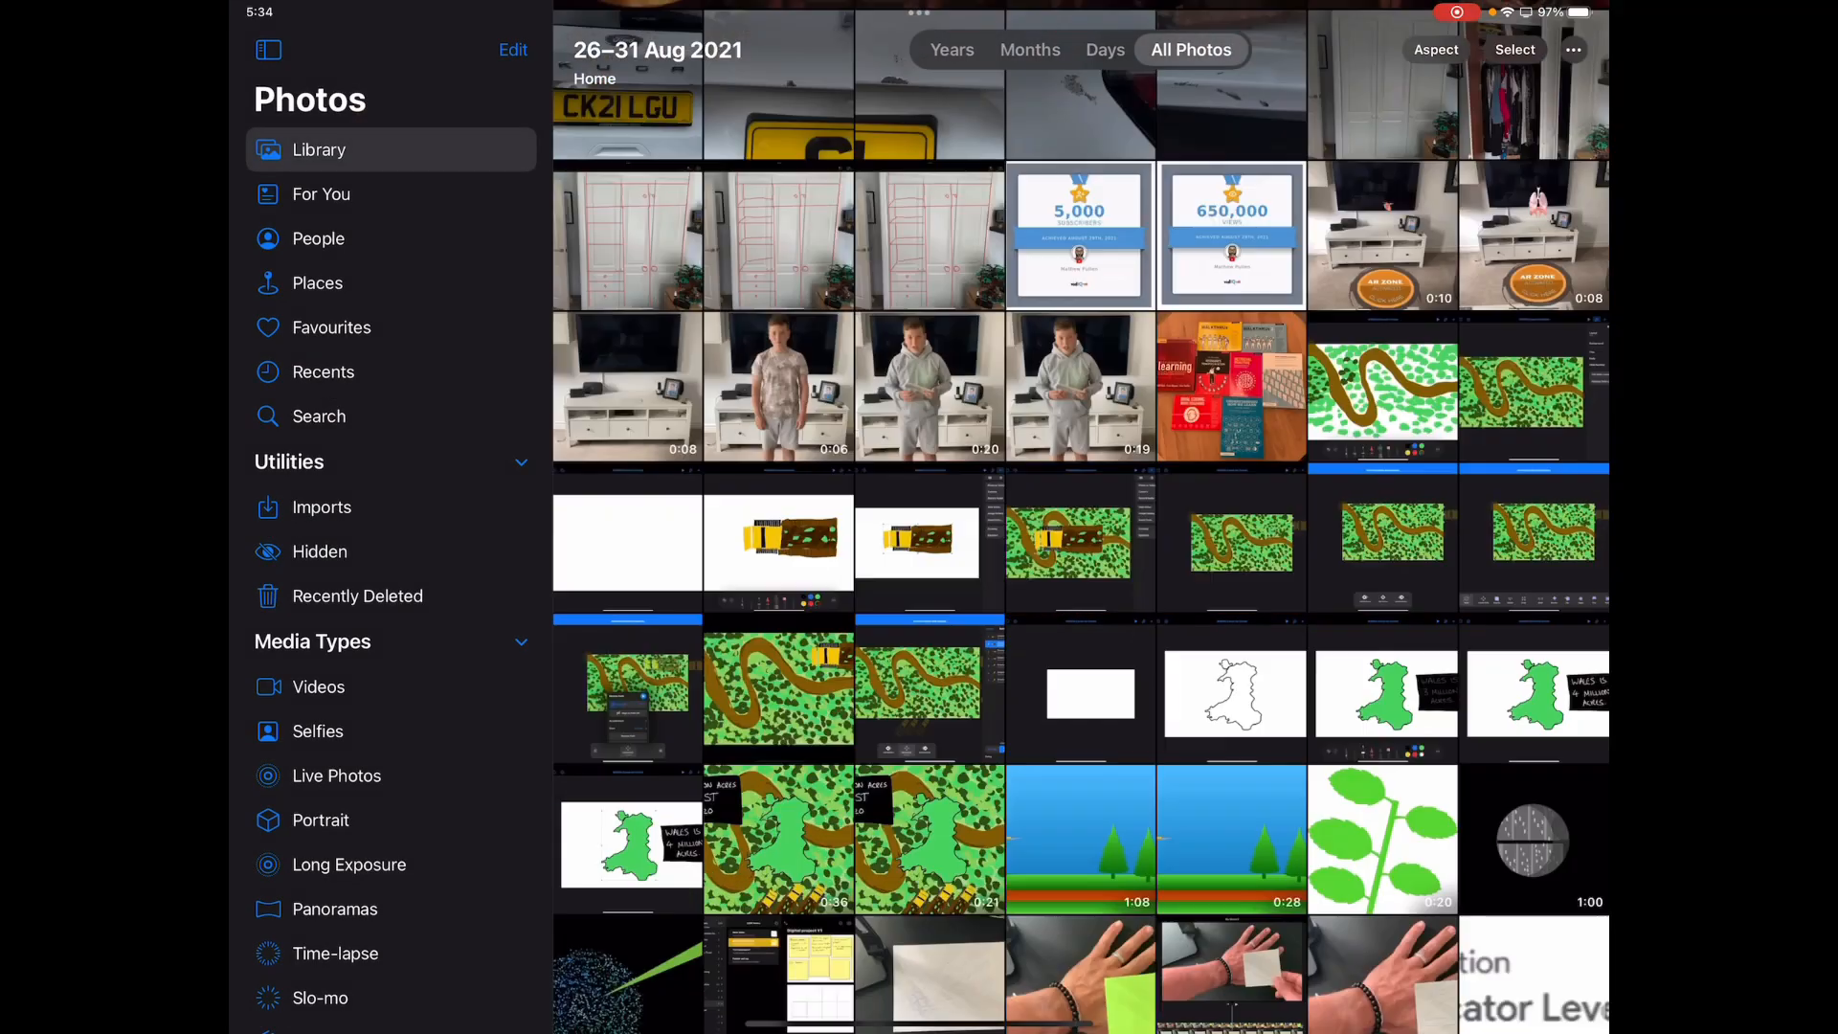
Step: Run Live Text on the 'Doing more in Pages' slide, select 'basics', then return home
scroll(down, 3)
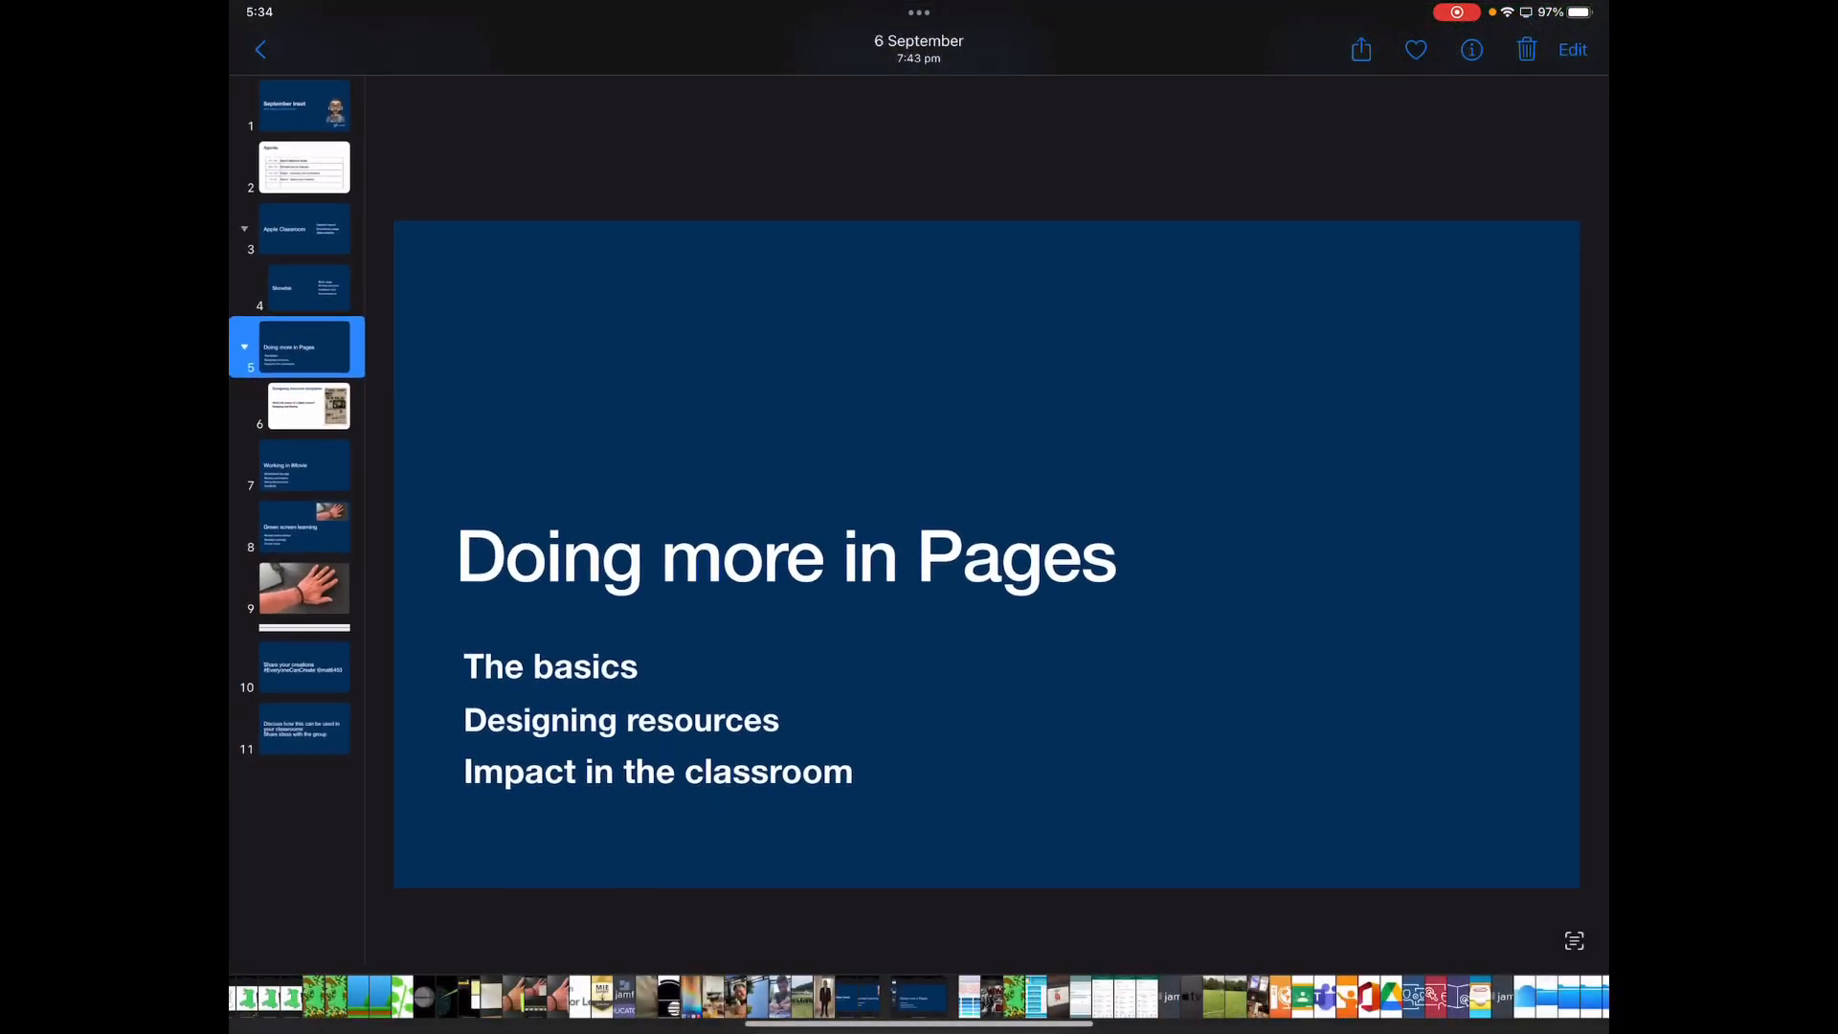
click(1550, 923)
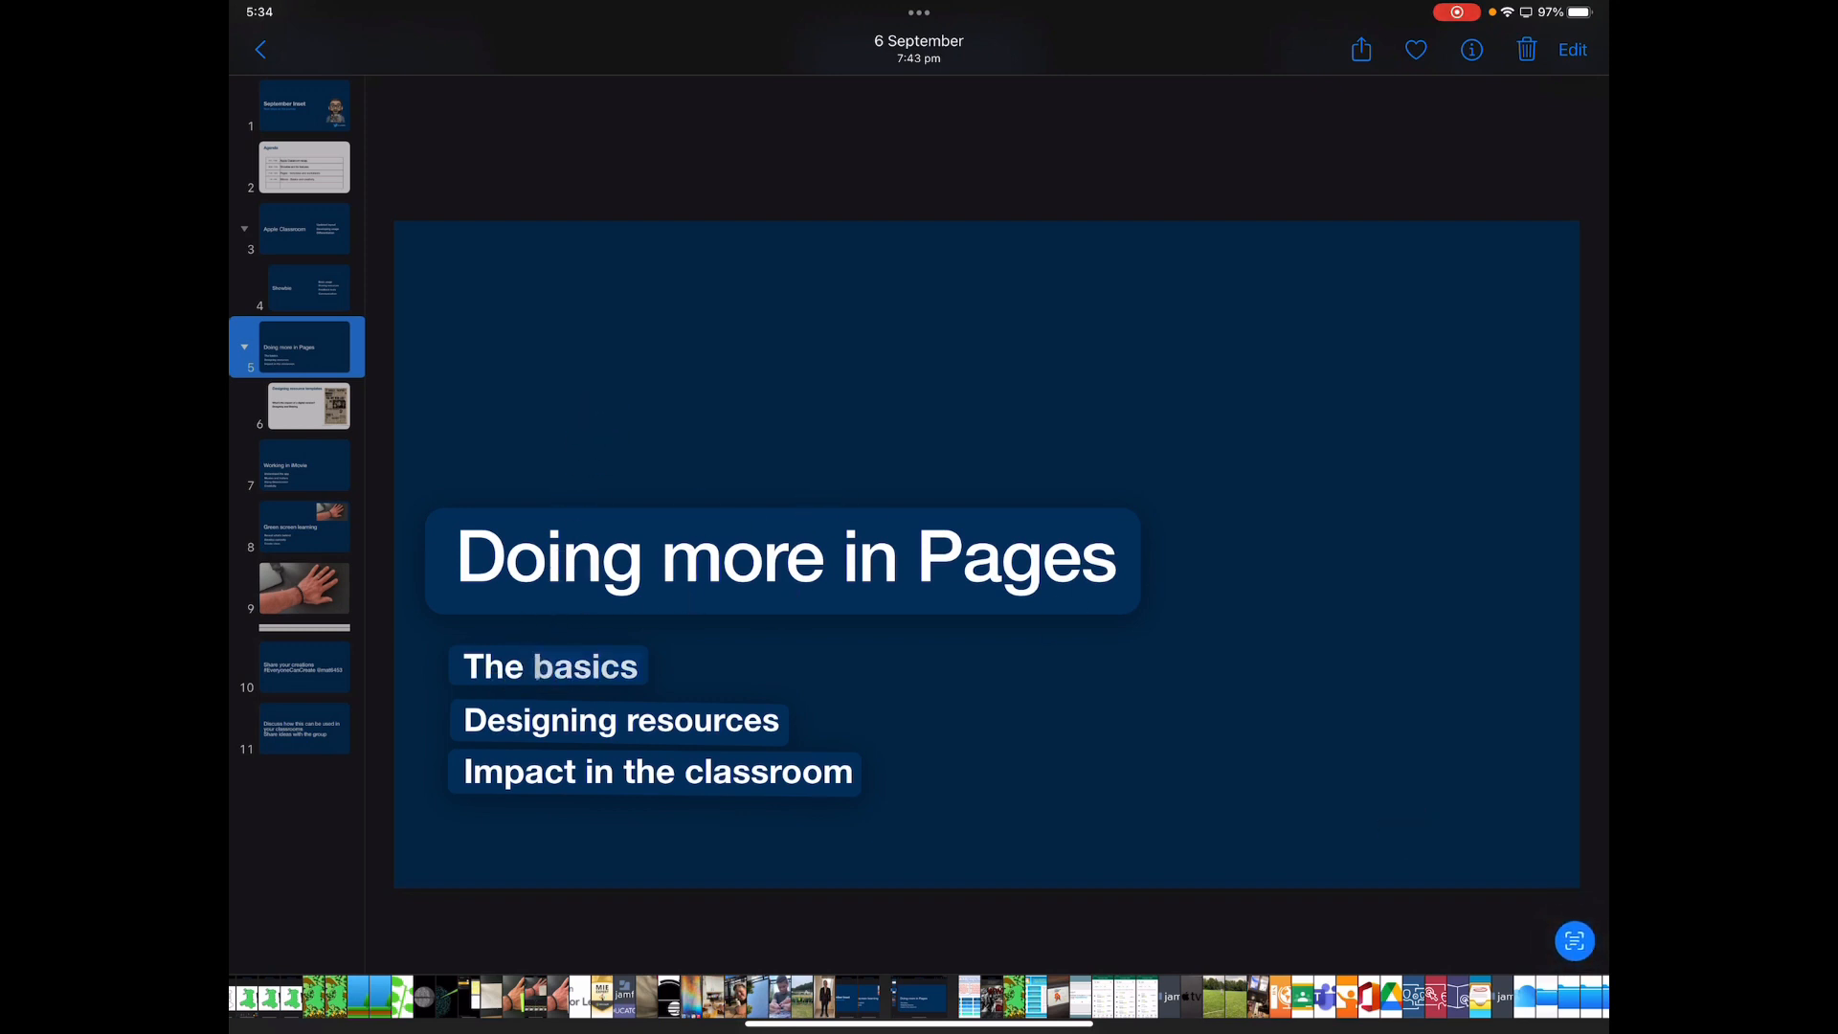
double_click(575, 667)
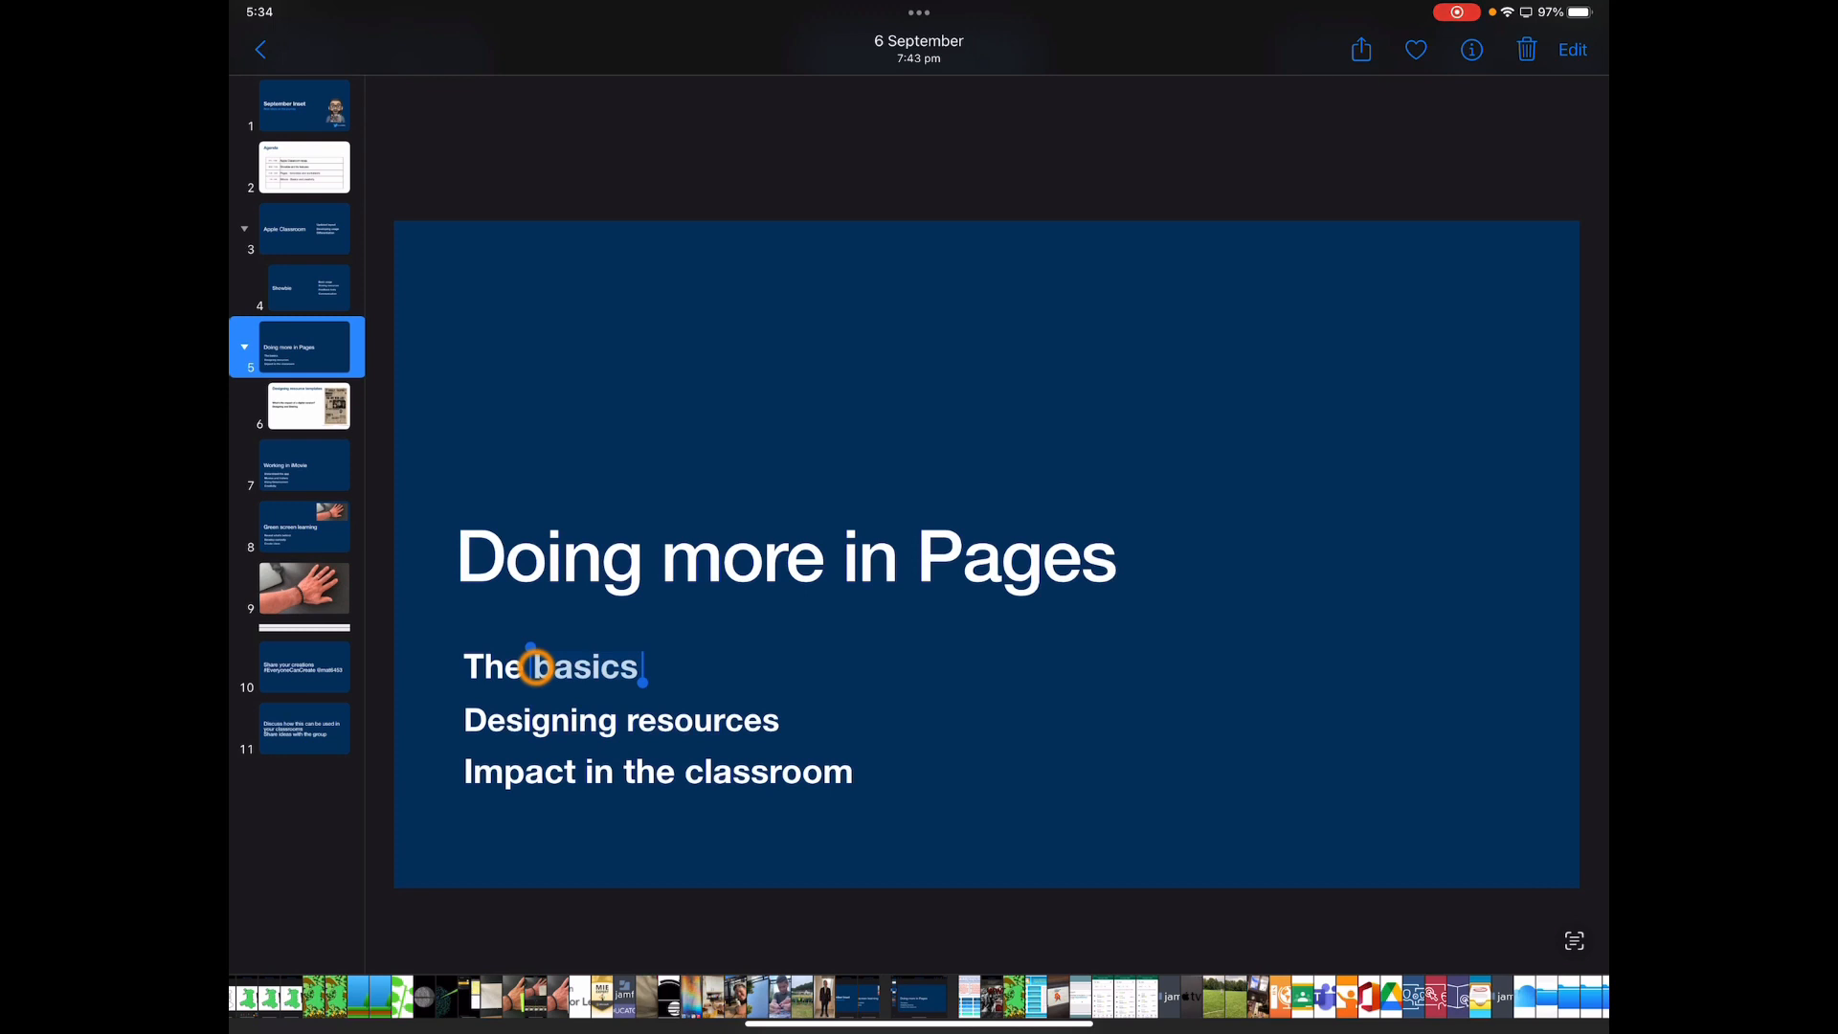
key(home)
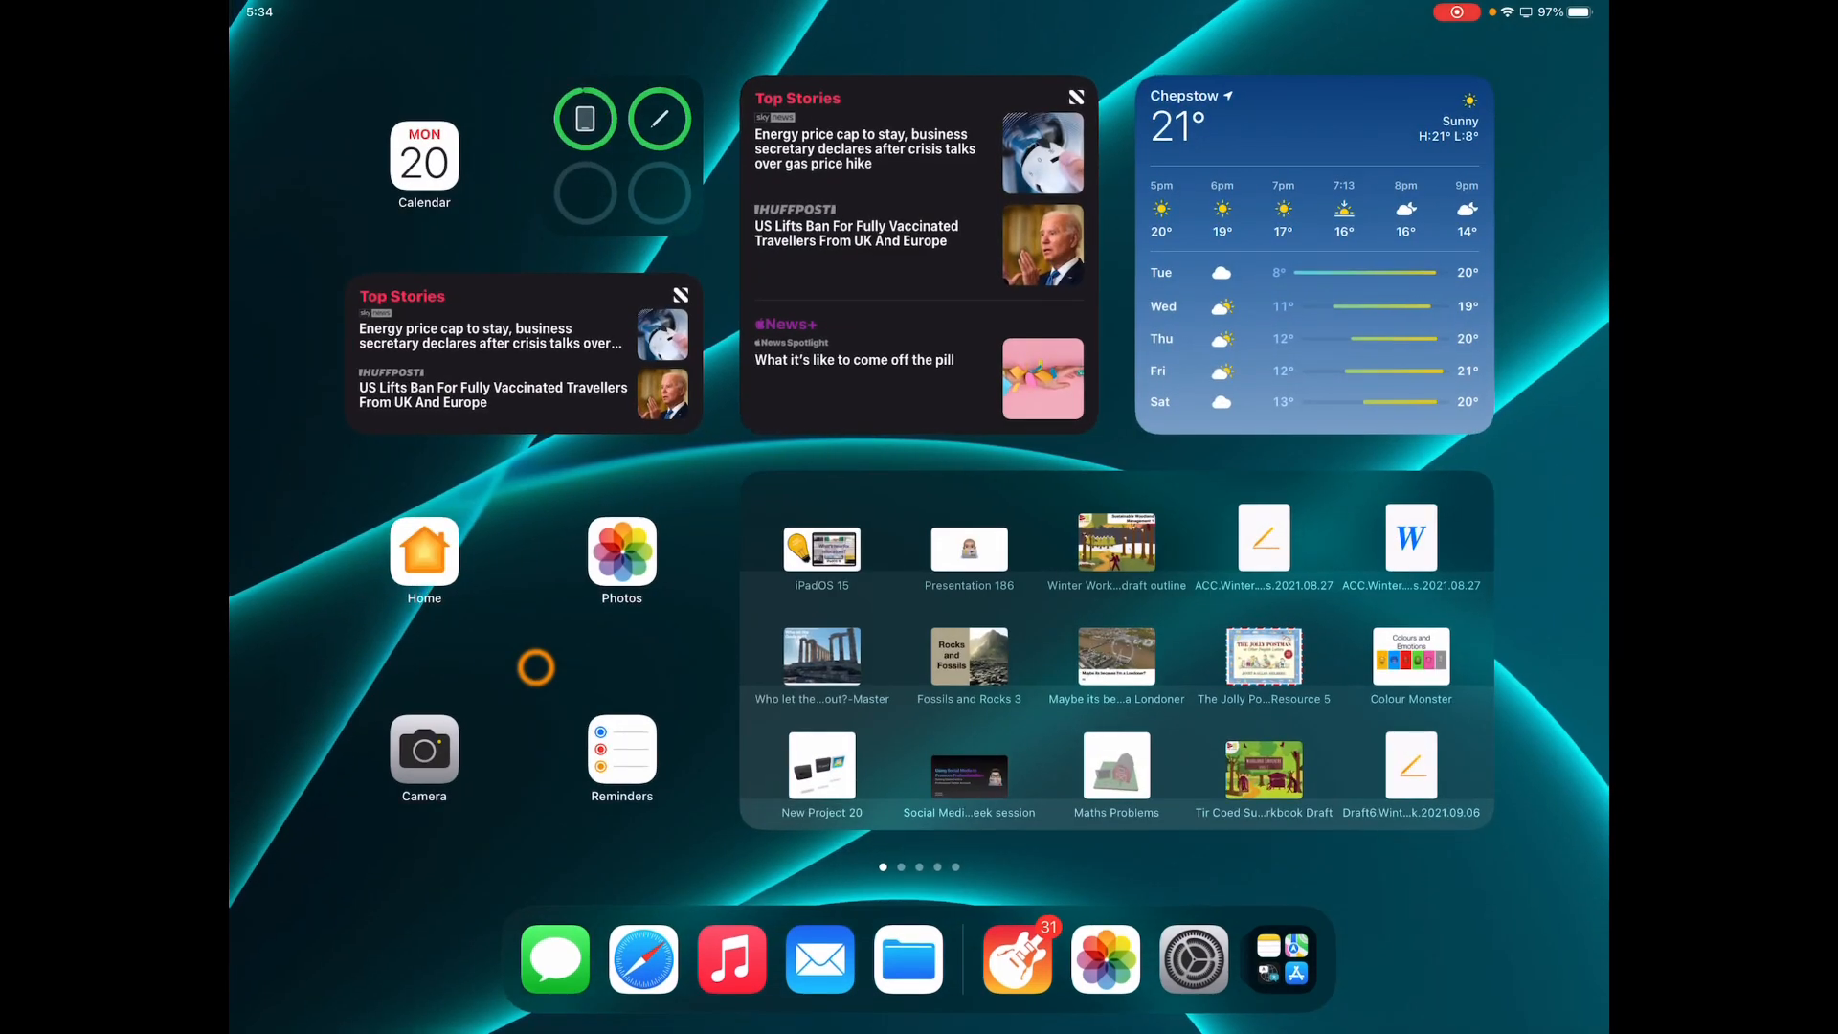
Step: Scroll the Maps view around Chepstow and select the Explore map style
scroll(left, 3)
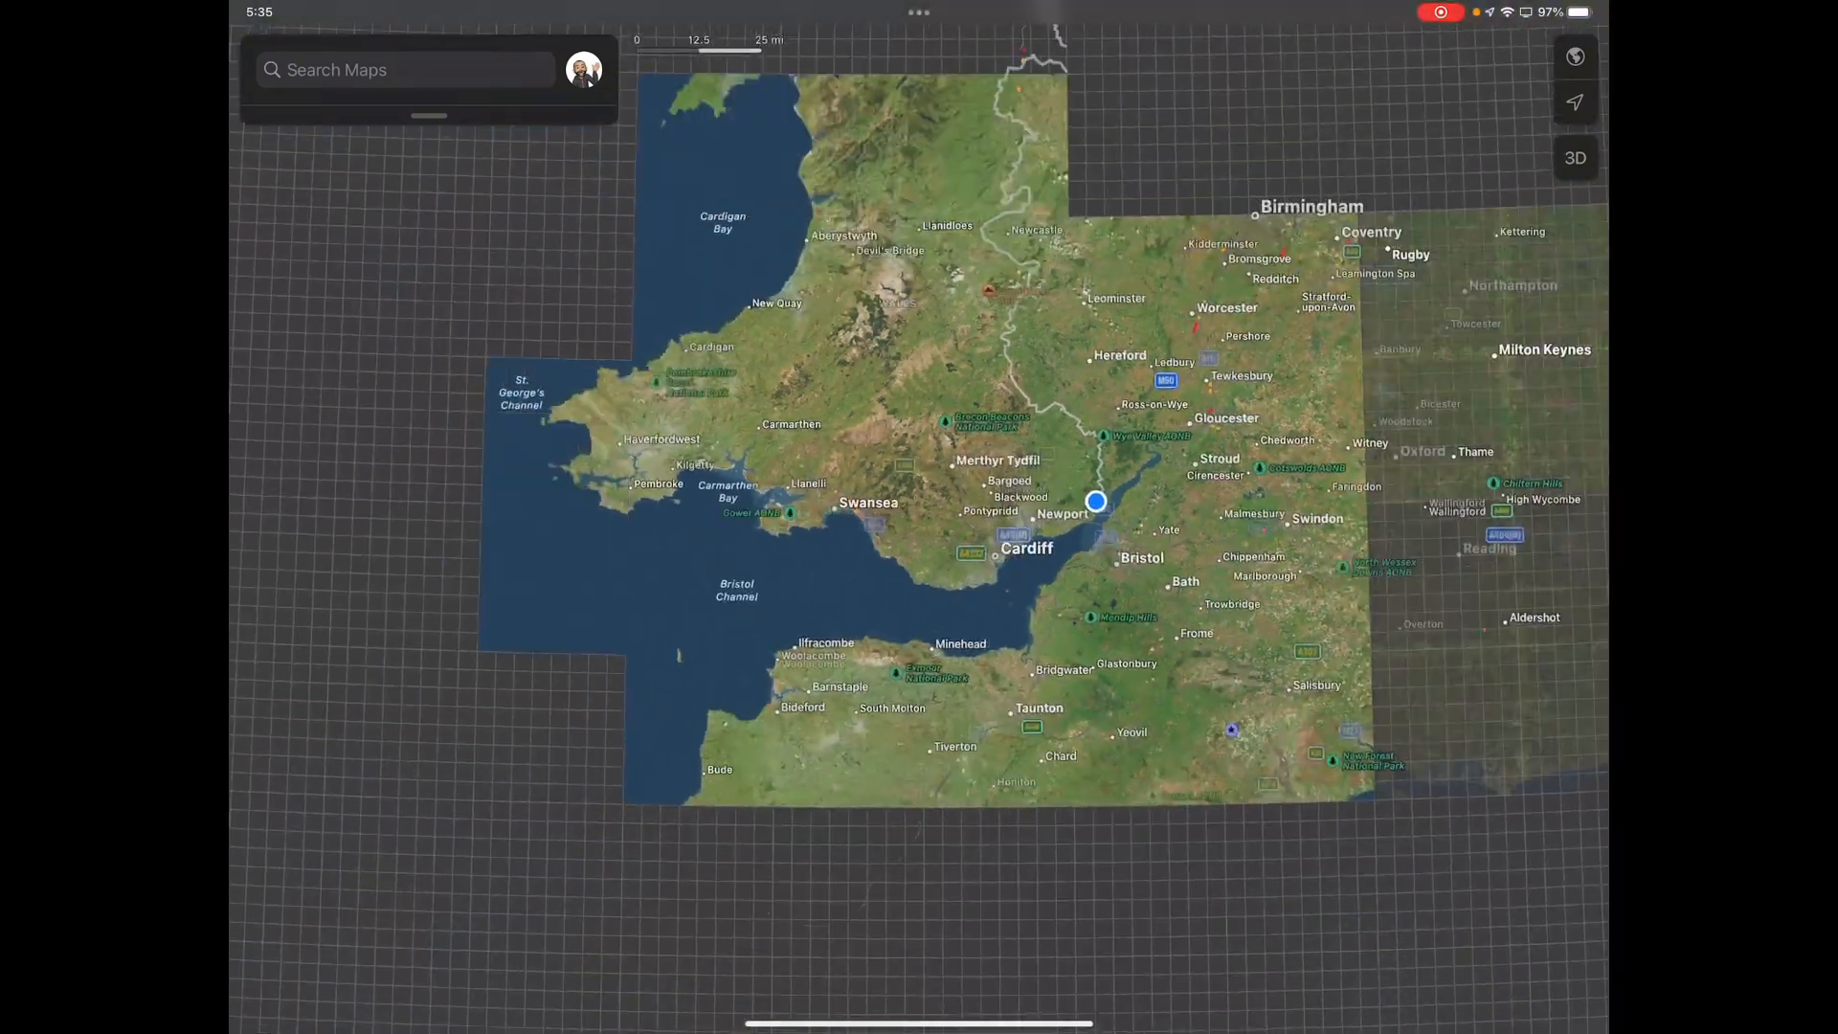
scroll(down, 3)
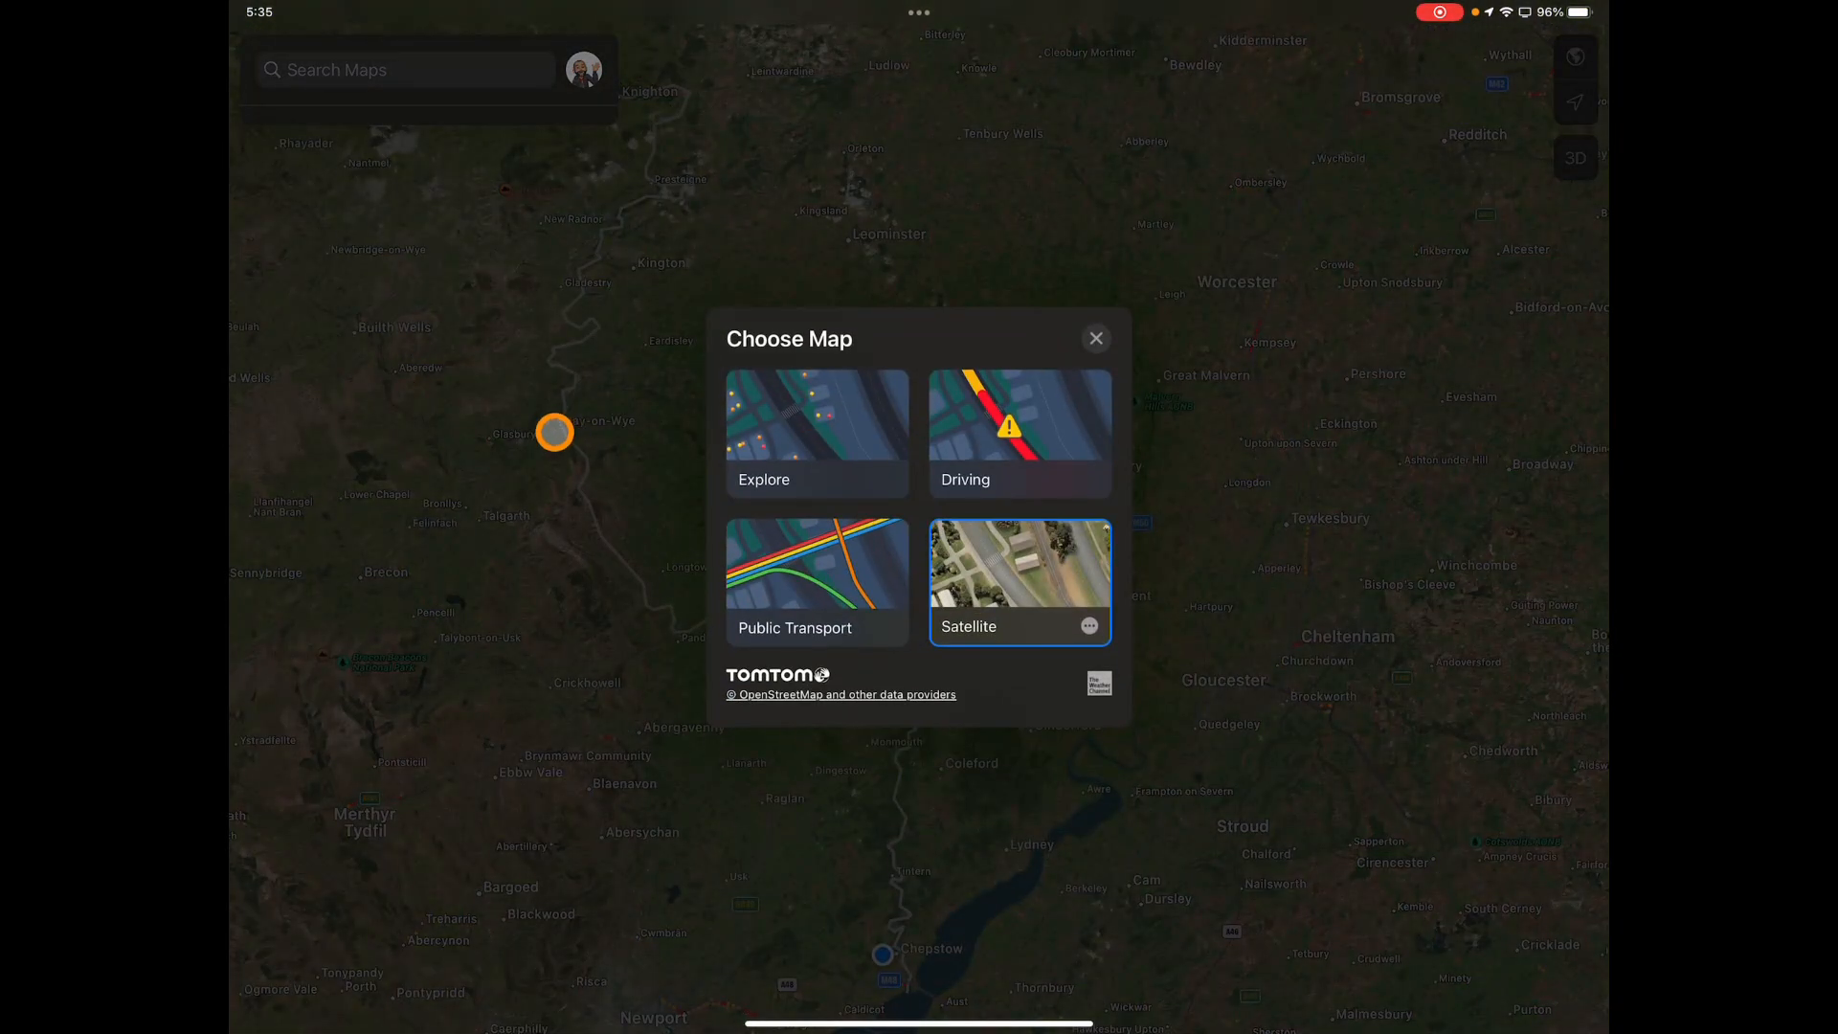
click(815, 432)
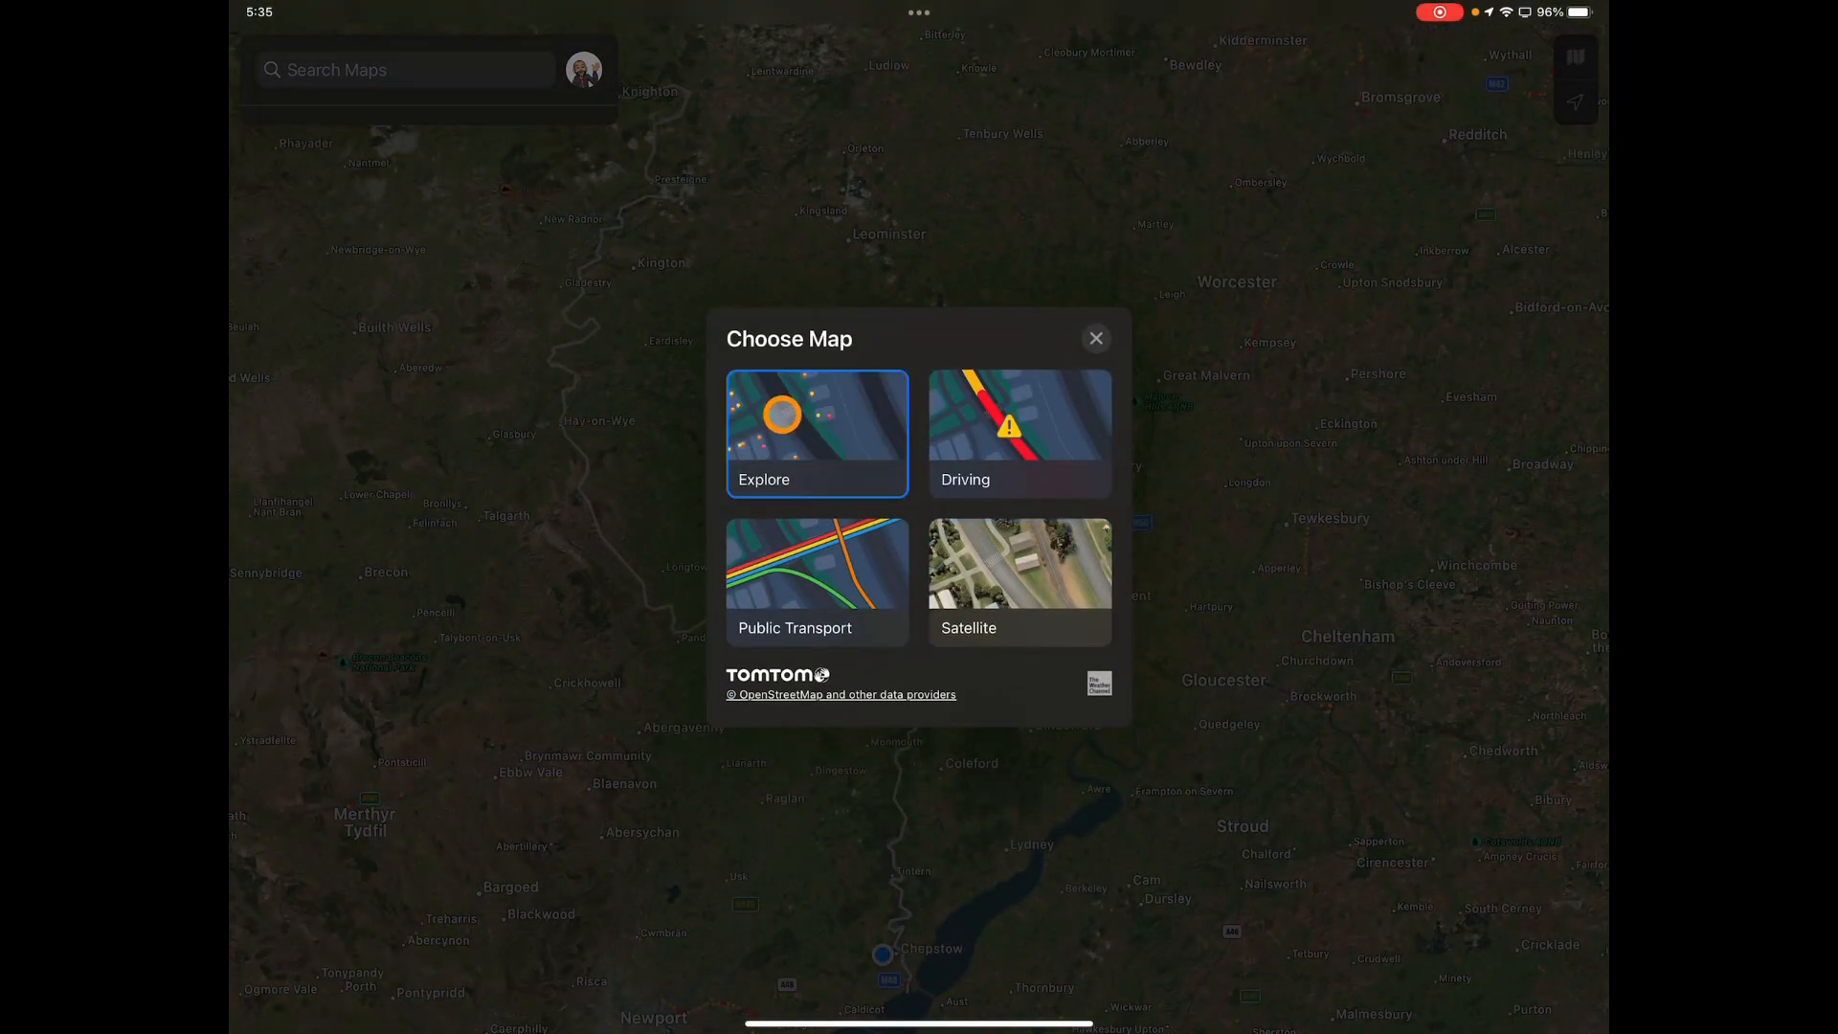